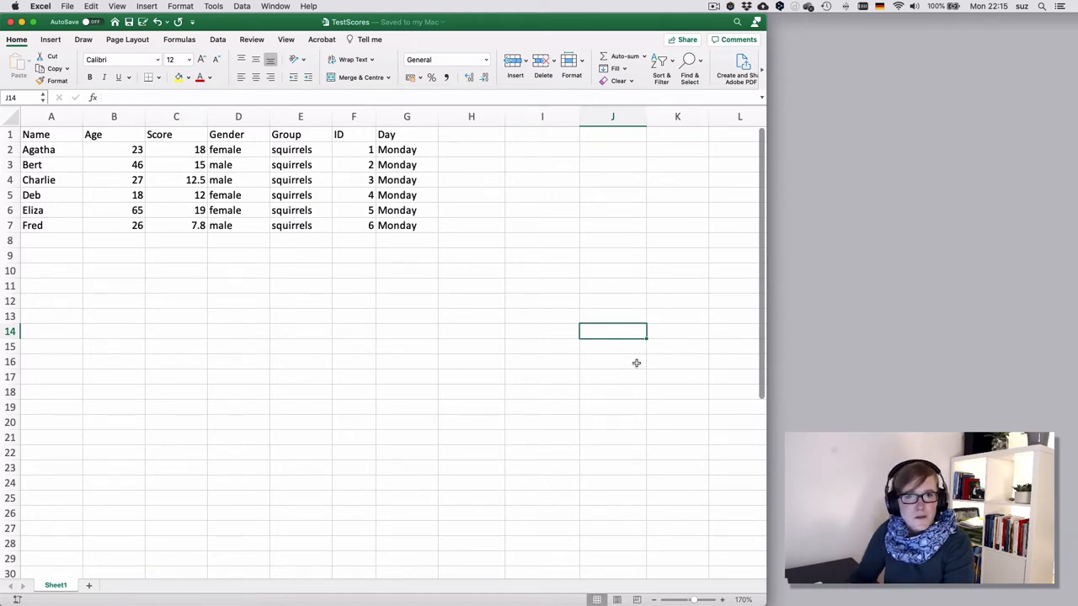
{"action": "mouse_move", "coordinate": [500, 149]}
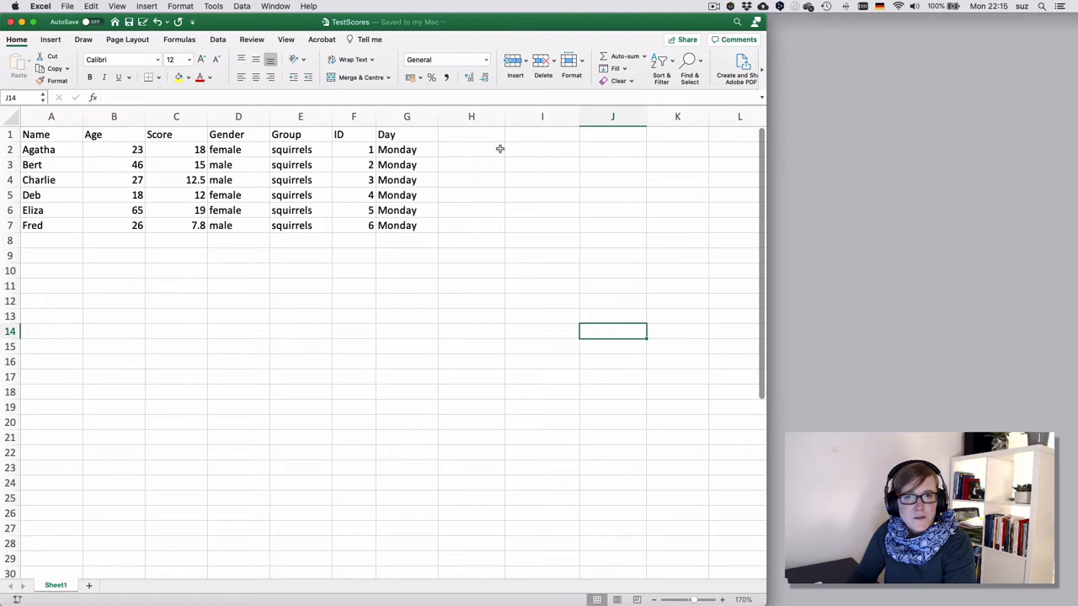
Step: Add the heading Name2 in cell H1
{"action": "left_click", "coordinate": [471, 149]}
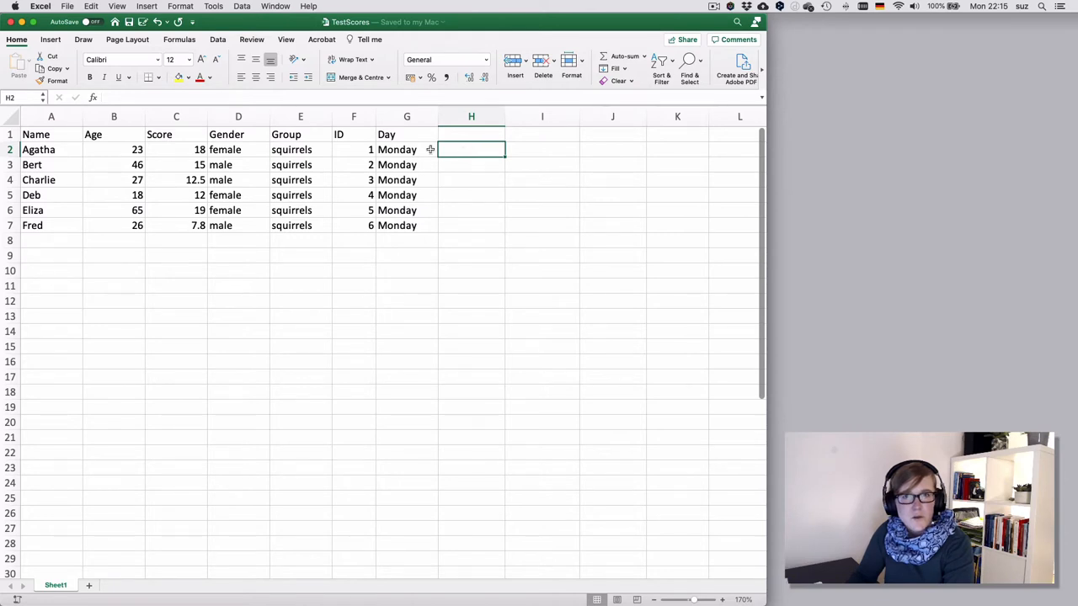
{"action": "left_click", "coordinate": [471, 135]}
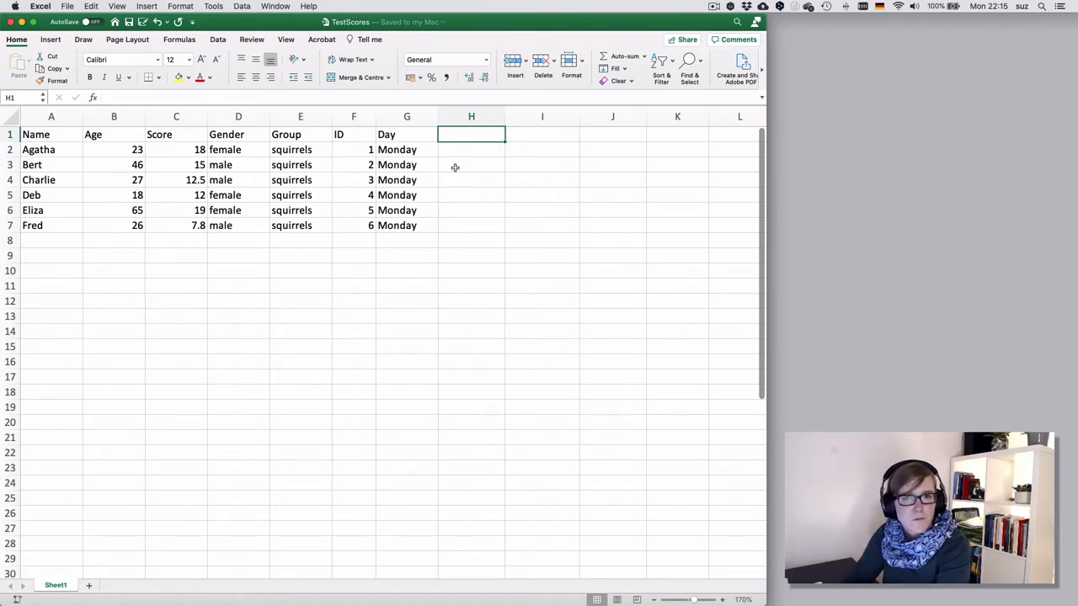
{"action": "type", "text": "Name2"}
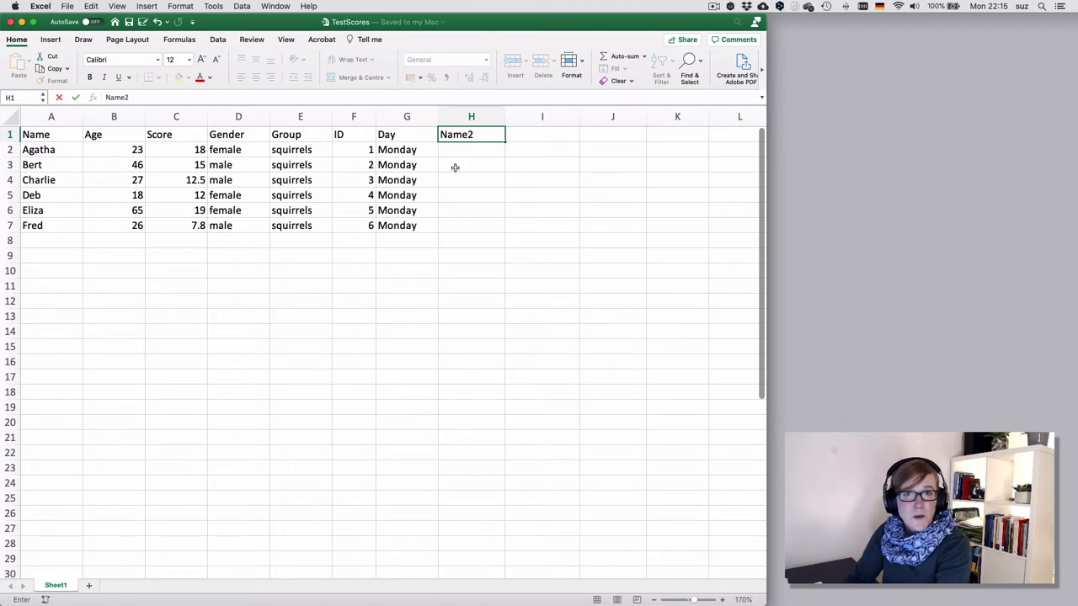
{"action": "key", "text": "Return"}
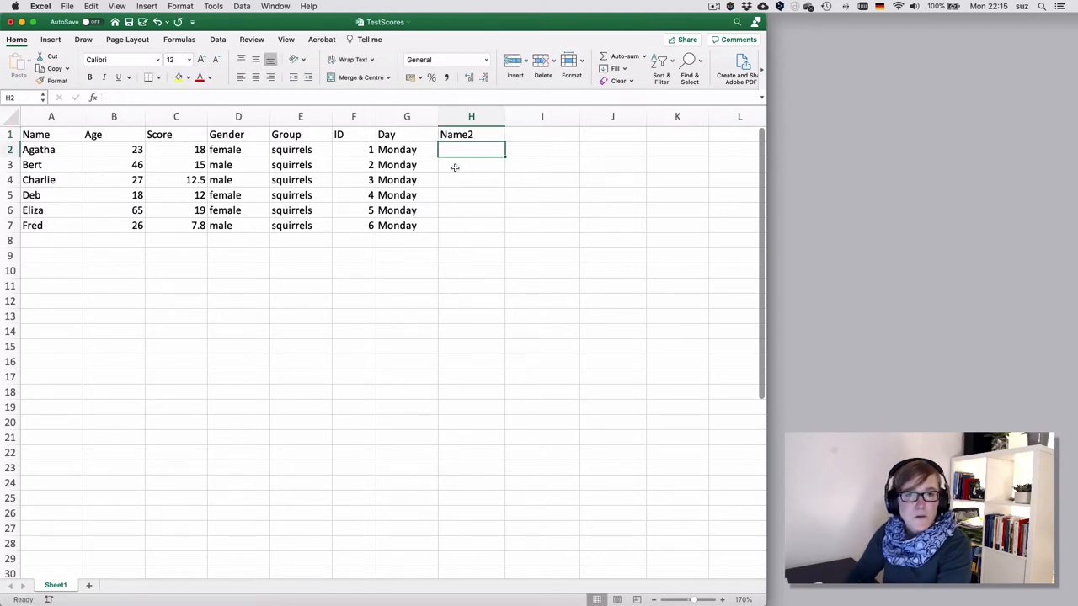
Step: Enter =A2 in H2 so it shows Agatha
{"action": "left_click_drag", "start_coordinate": [51, 149], "coordinate": [50, 164]}
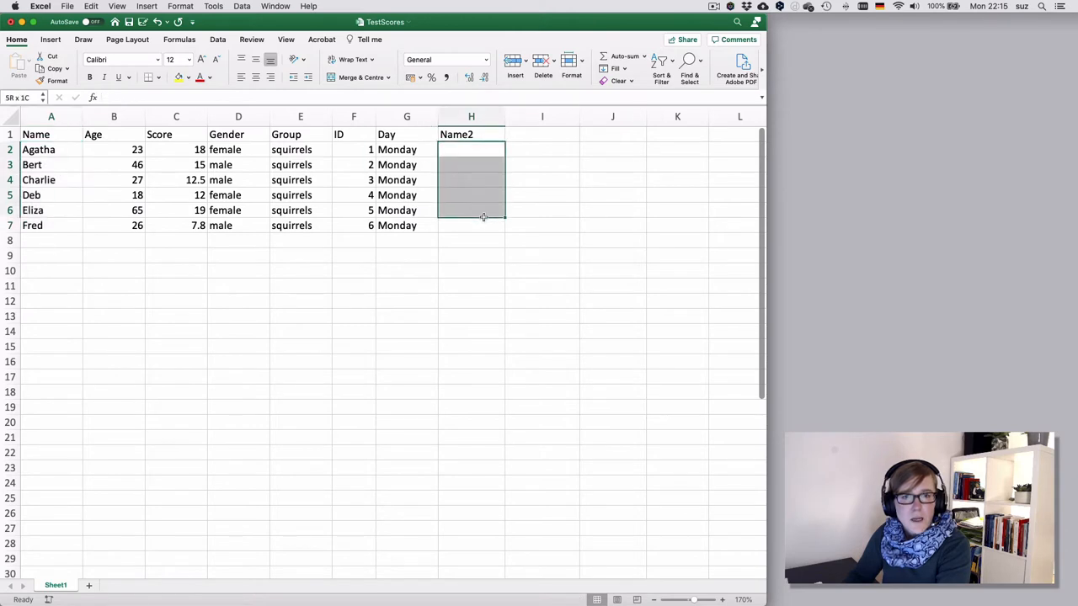
{"action": "left_click", "coordinate": [470, 150]}
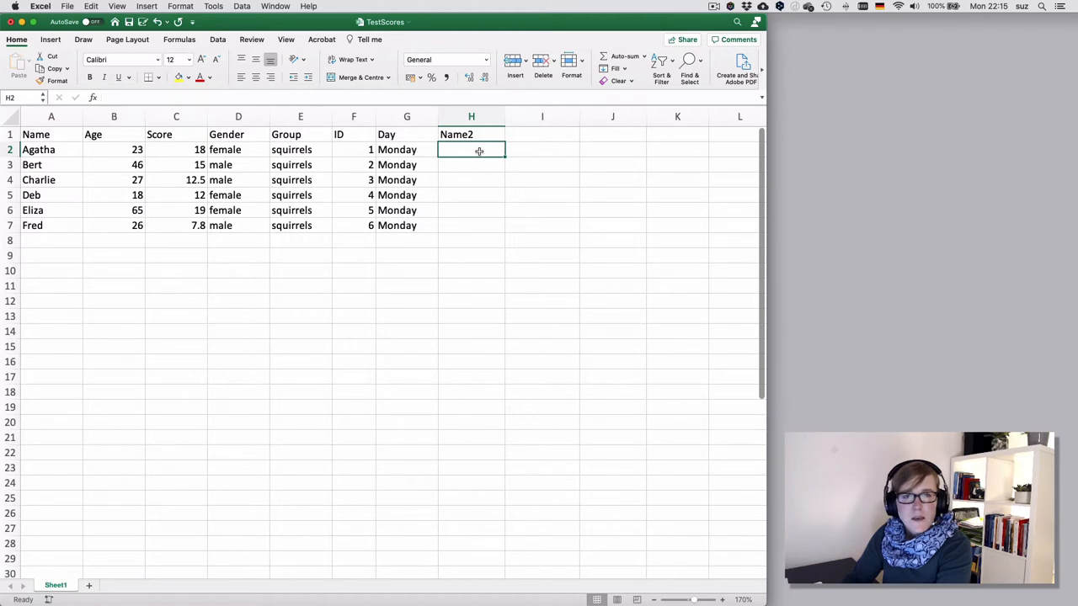
{"action": "type", "text": "=A2"}
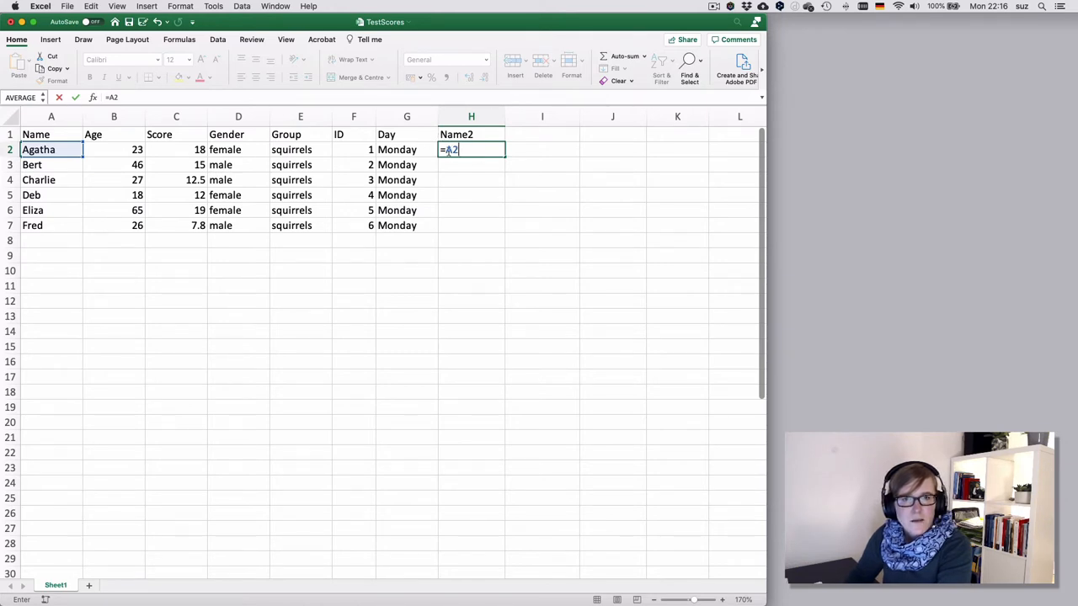
{"action": "mouse_move", "coordinate": [474, 150]}
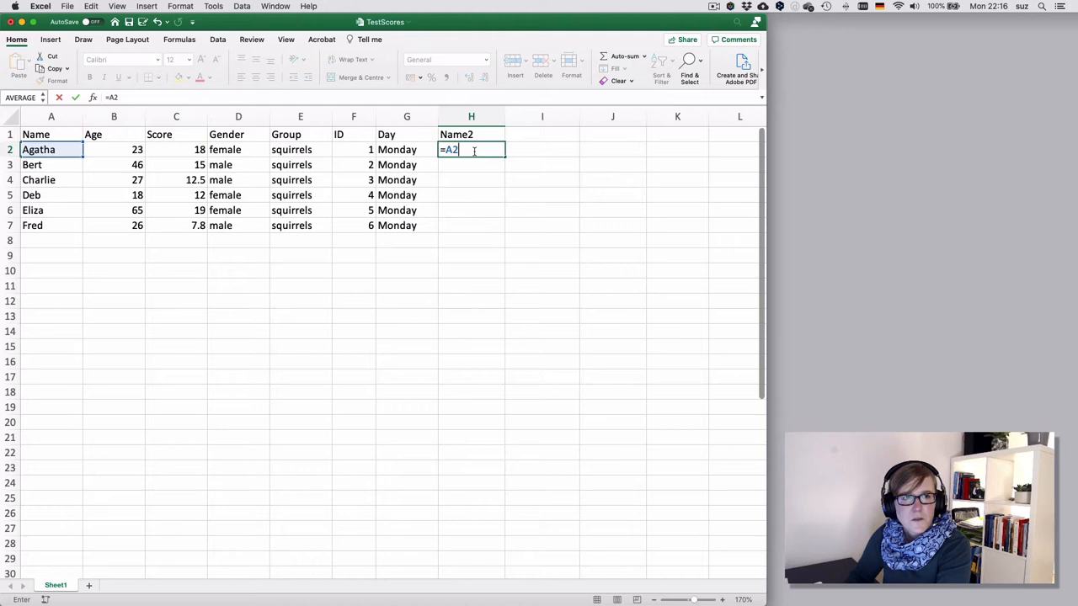
{"action": "key", "text": "Return"}
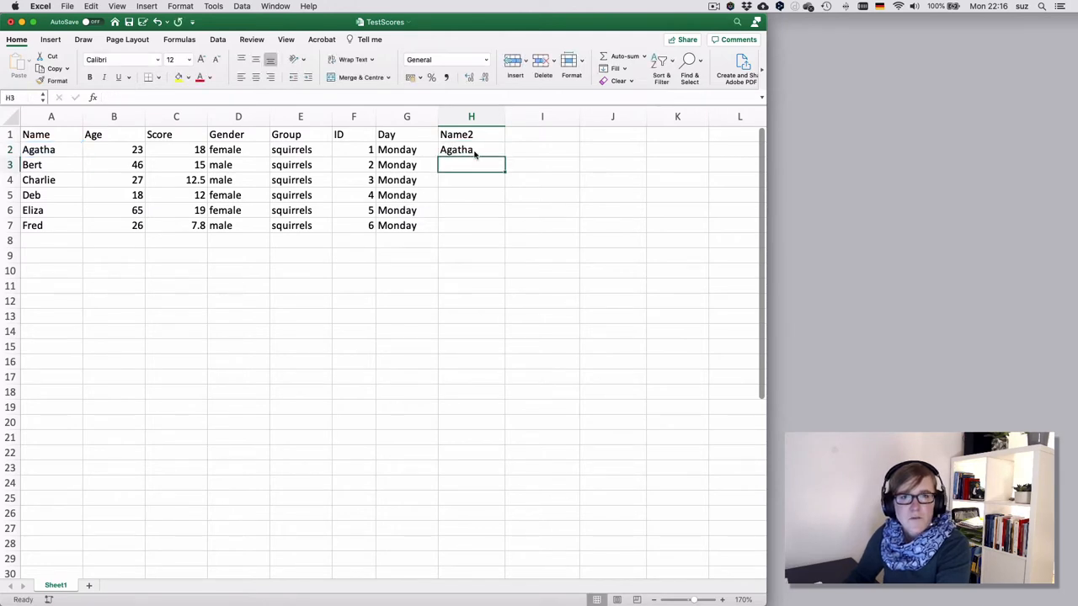
Step: Confirm H2 holds =A2 and fill it down to H7, listing Agatha through Fred
{"action": "left_click", "coordinate": [470, 149]}
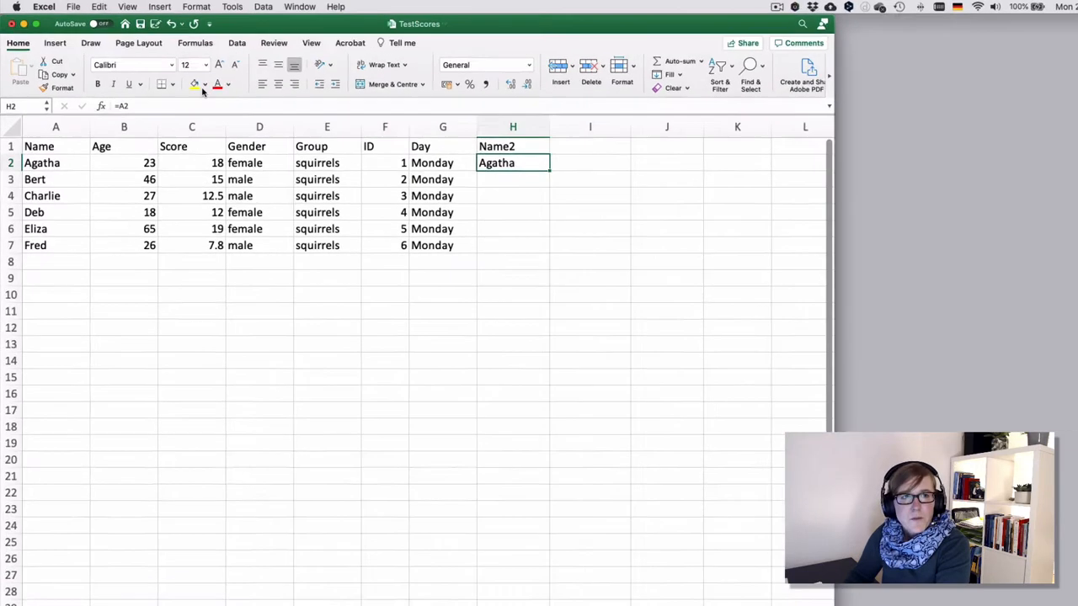
{"action": "double_click", "coordinate": [513, 163]}
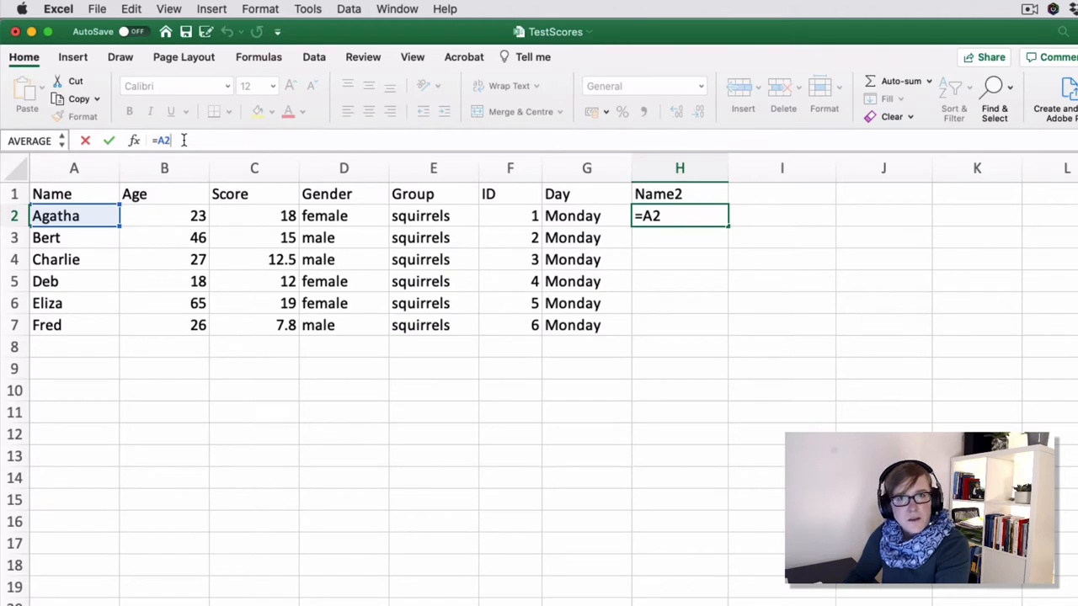
{"action": "key", "text": "Return"}
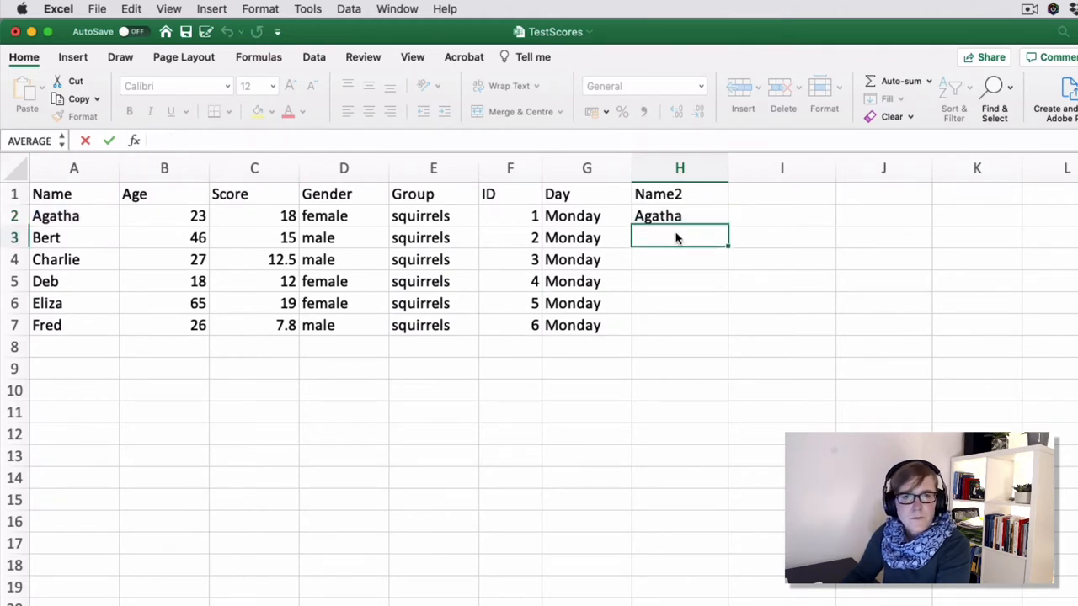
{"action": "left_click", "coordinate": [679, 216]}
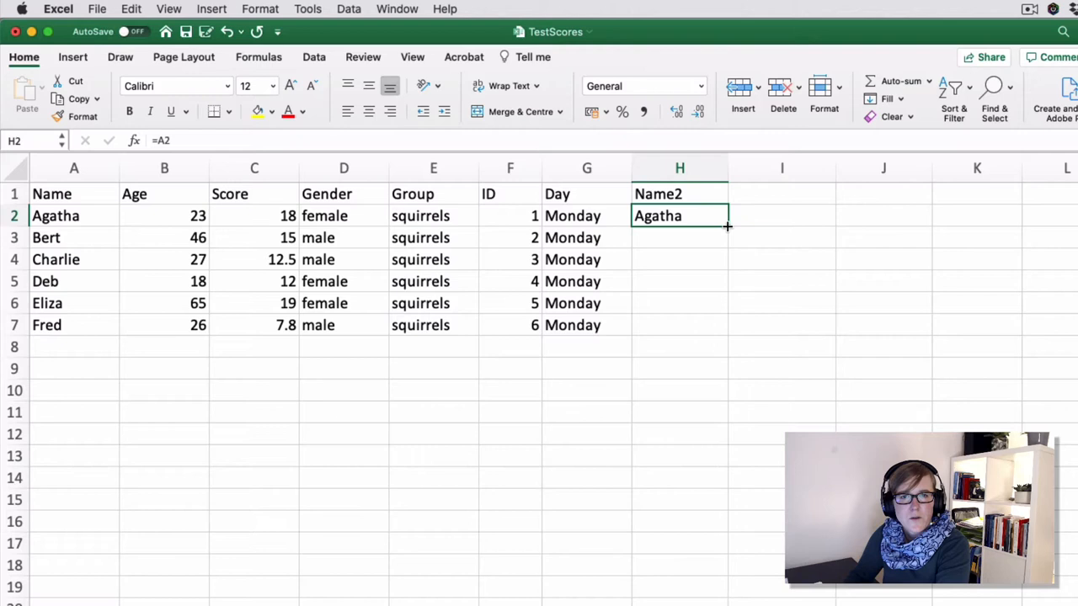
{"action": "left_click_drag", "start_coordinate": [726, 225], "coordinate": [727, 335]}
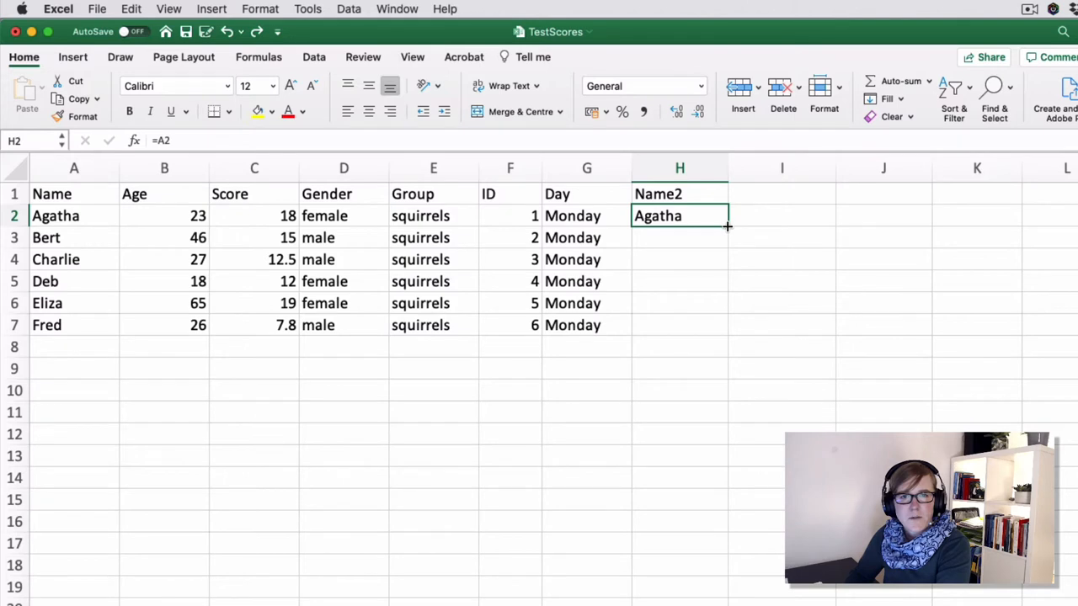
{"action": "left_click_drag", "start_coordinate": [726, 226], "coordinate": [726, 335]}
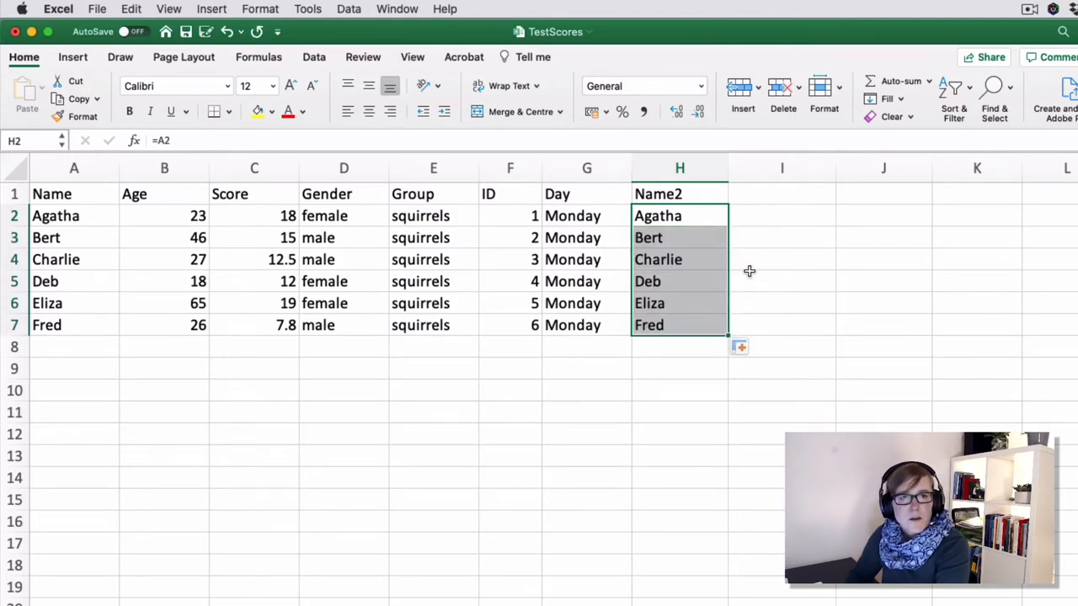
{"action": "mouse_move", "coordinate": [768, 198]}
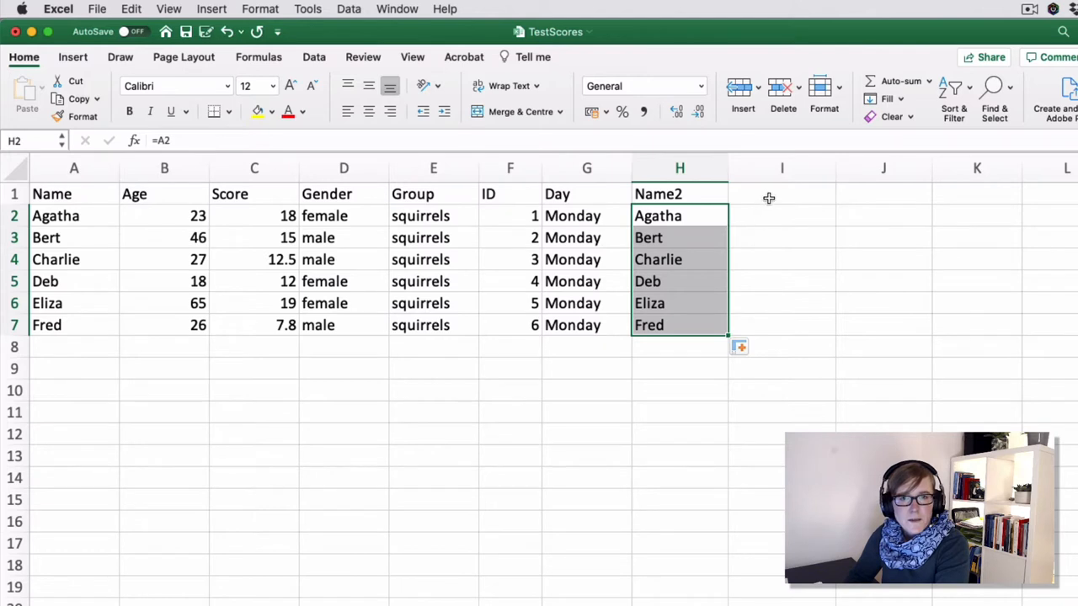
{"action": "left_click", "coordinate": [781, 194]}
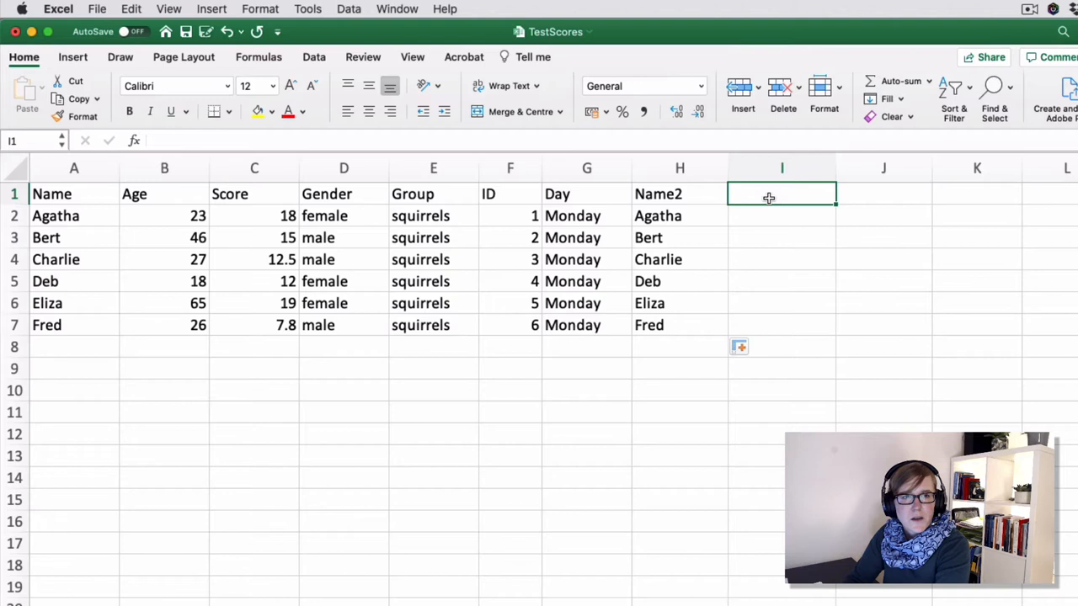
Step: Head column I ScoreOverAge and enter =C2/B2 in I2, then select the result
{"action": "type", "text": "ScoreOverAge"}
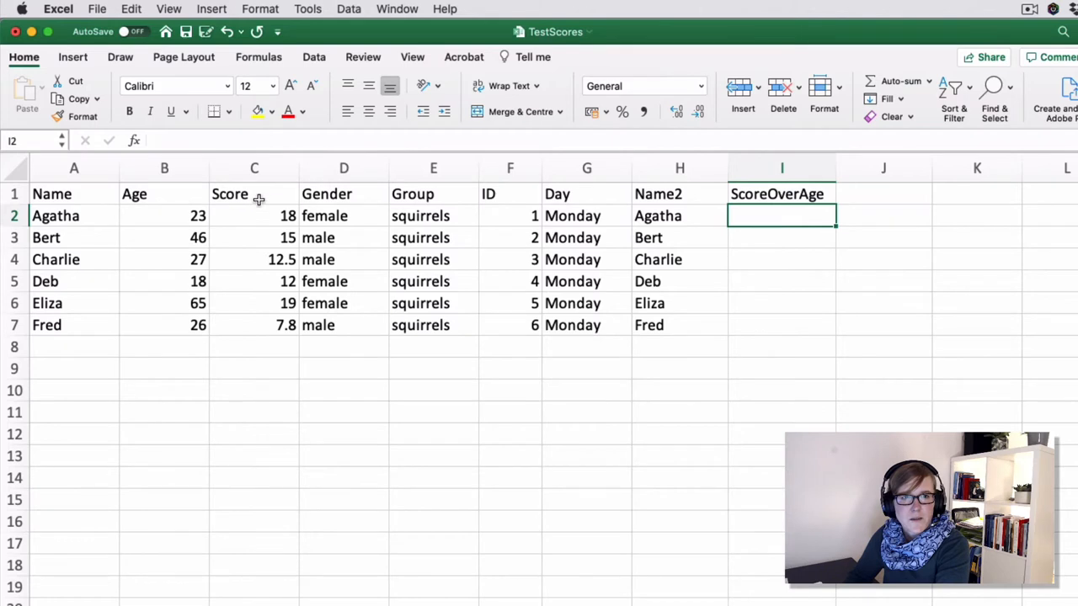
{"action": "left_click", "coordinate": [253, 167]}
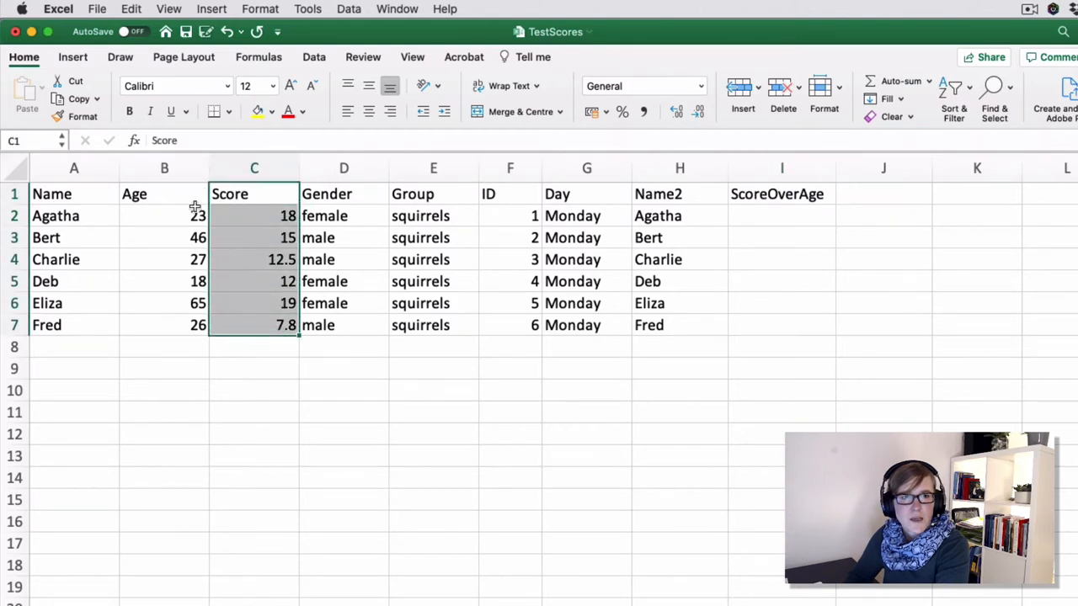
{"action": "left_click", "coordinate": [164, 194]}
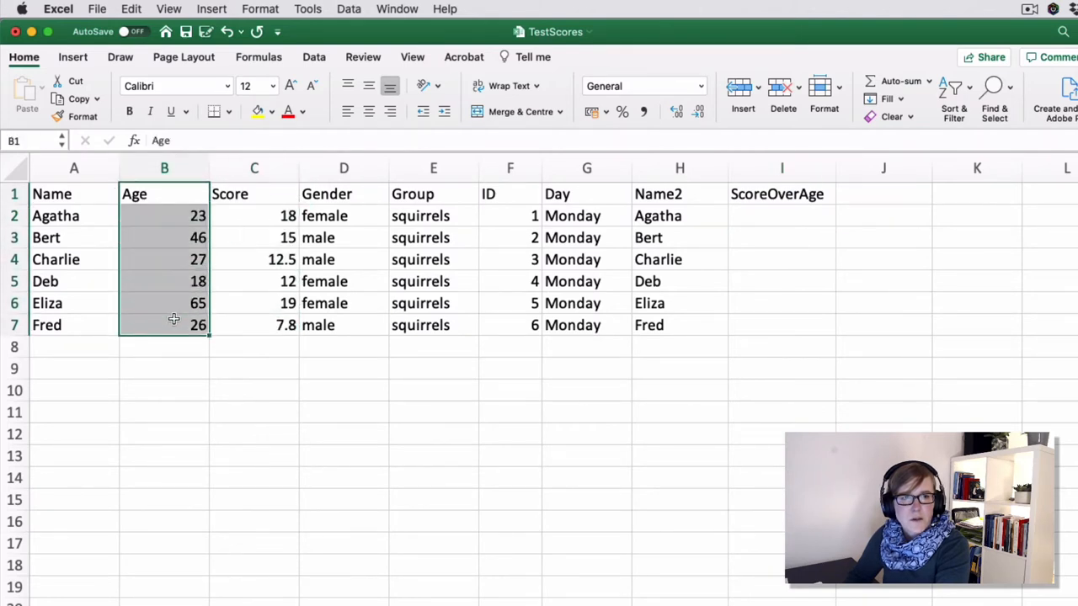
{"action": "type", "text": "="}
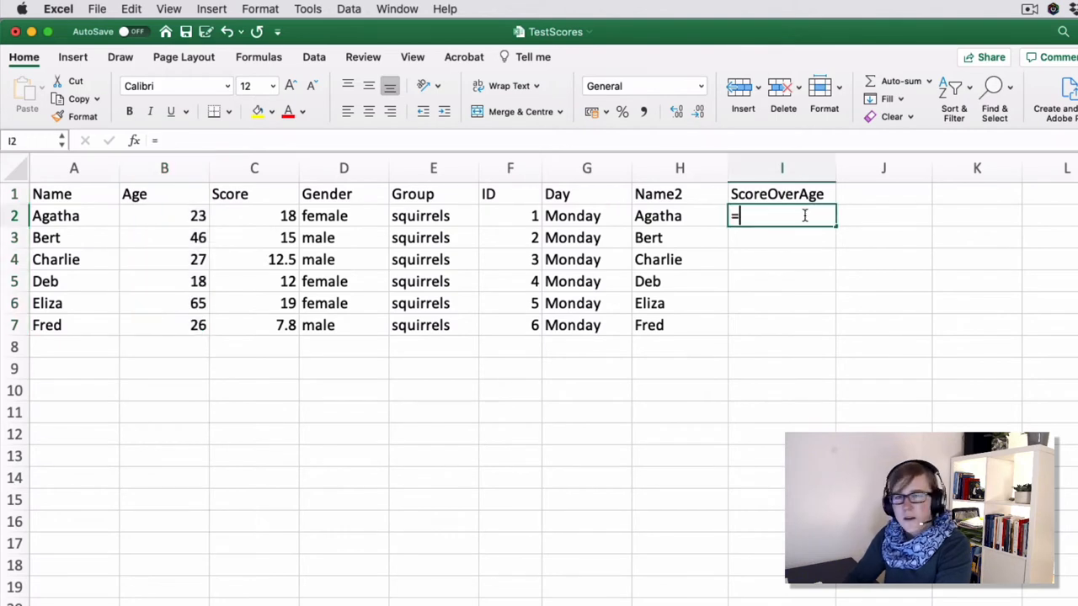
{"action": "type", "text": "="}
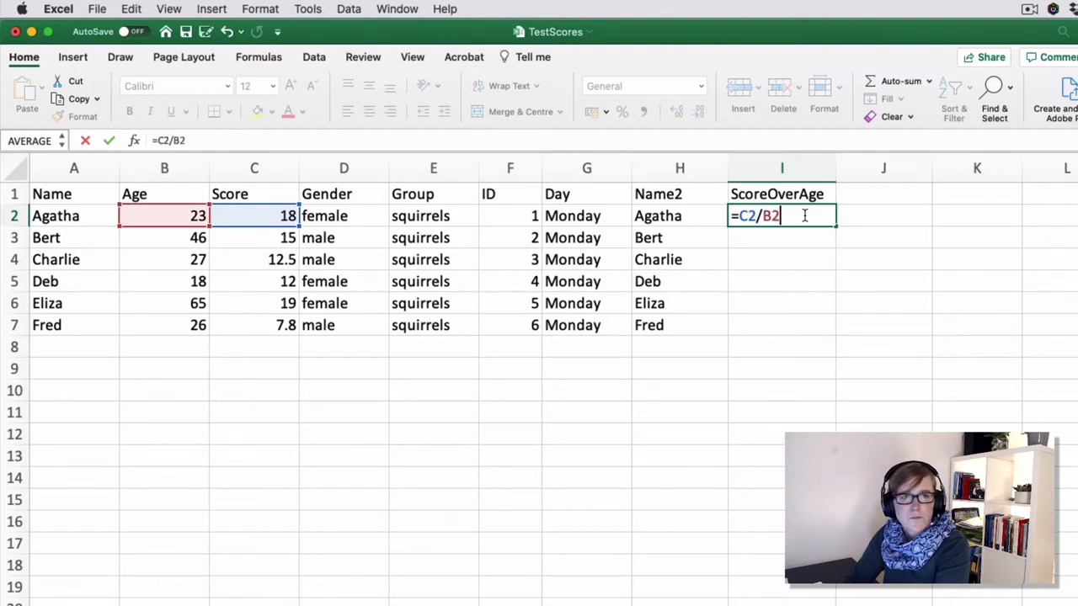
{"action": "key", "text": "Return"}
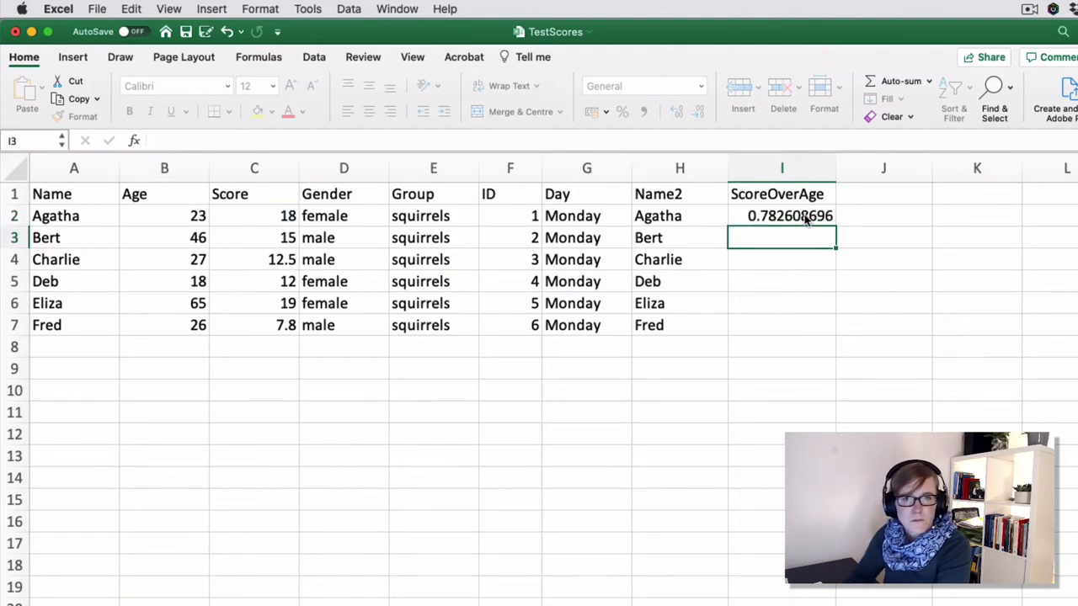
{"action": "left_click", "coordinate": [781, 215]}
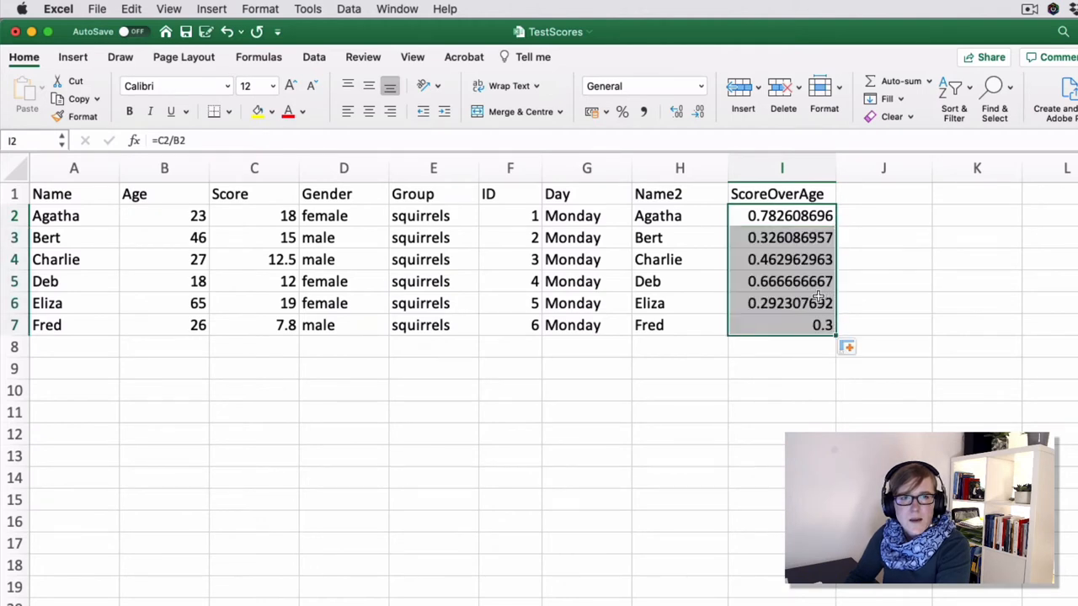
{"action": "mouse_move", "coordinate": [260, 227]}
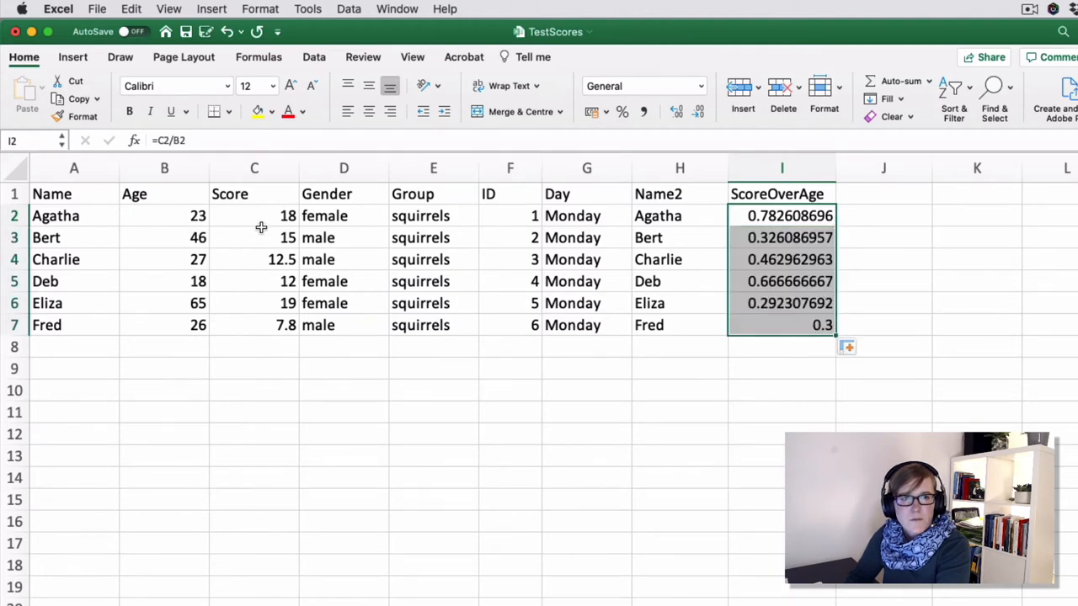
{"action": "mouse_move", "coordinate": [237, 266]}
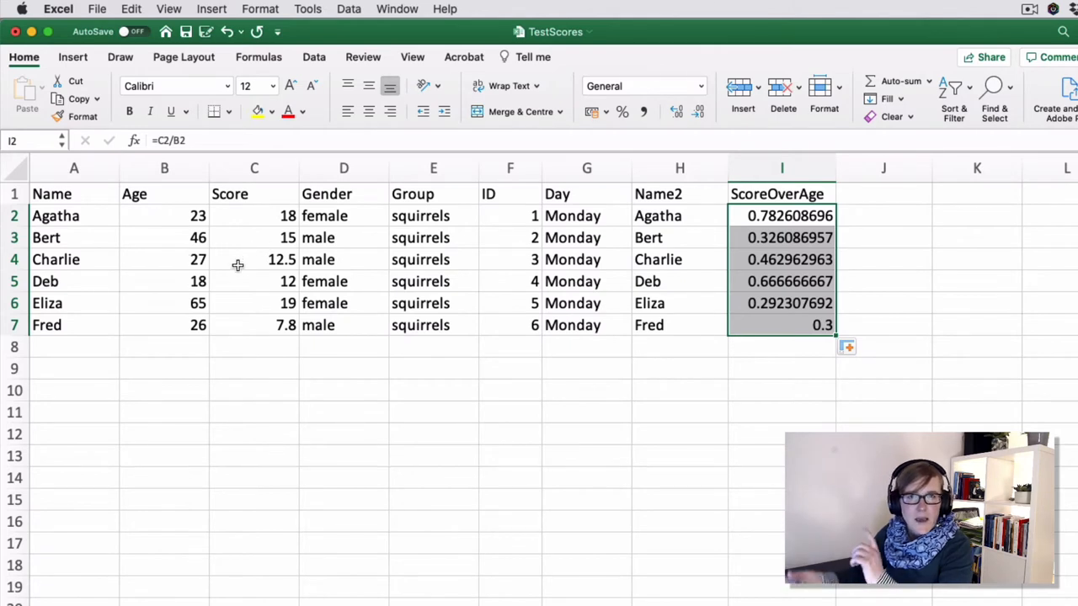
{"action": "mouse_move", "coordinate": [823, 287]}
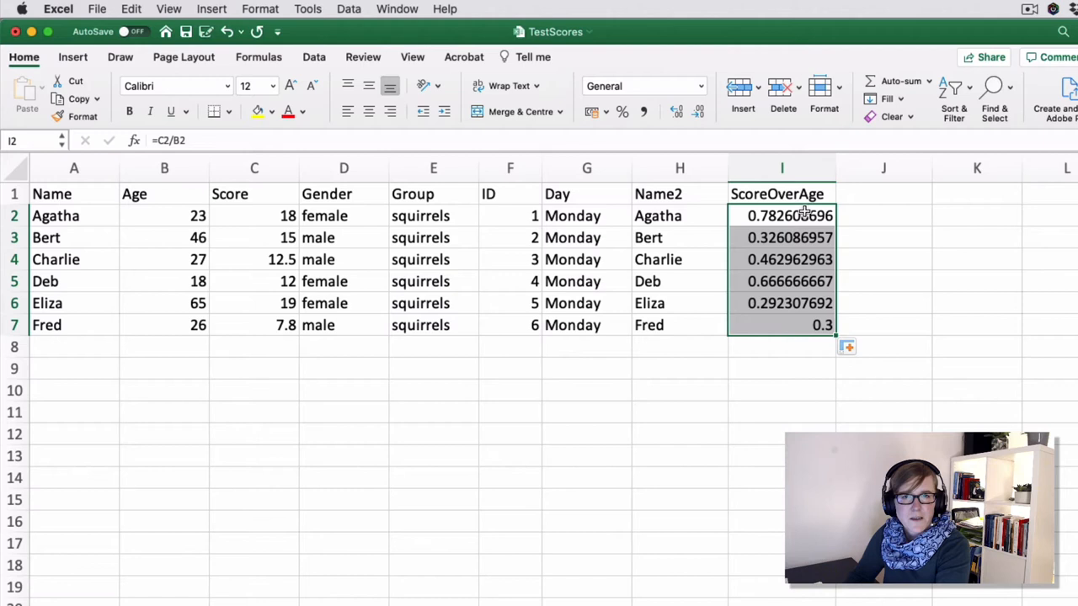
Step: Add the heading NameOverAge in cell J1
{"action": "left_click", "coordinate": [883, 193]}
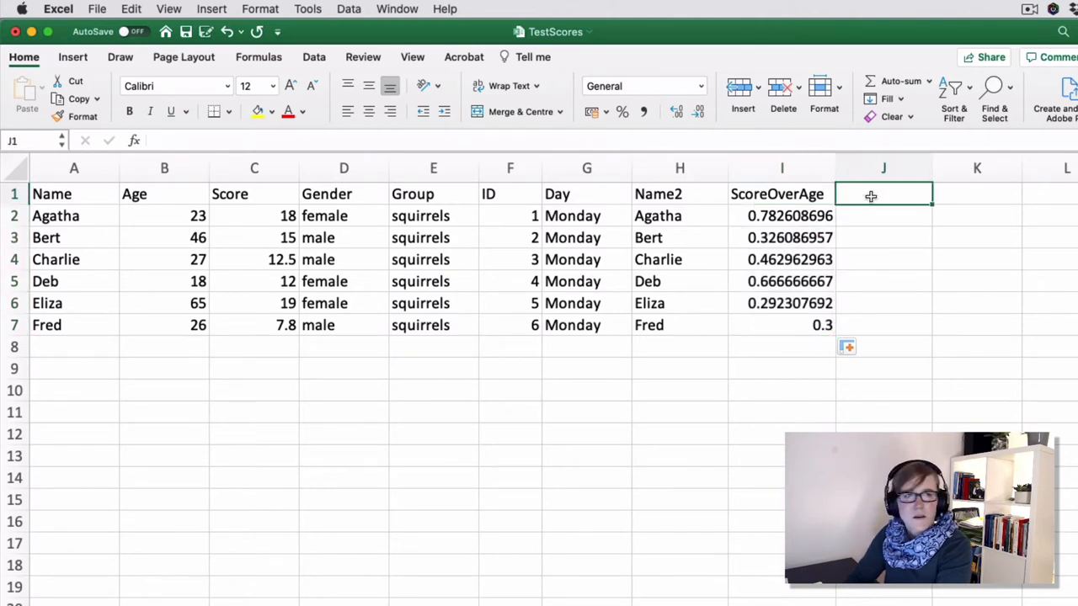
{"action": "type", "text": "NameOve"}
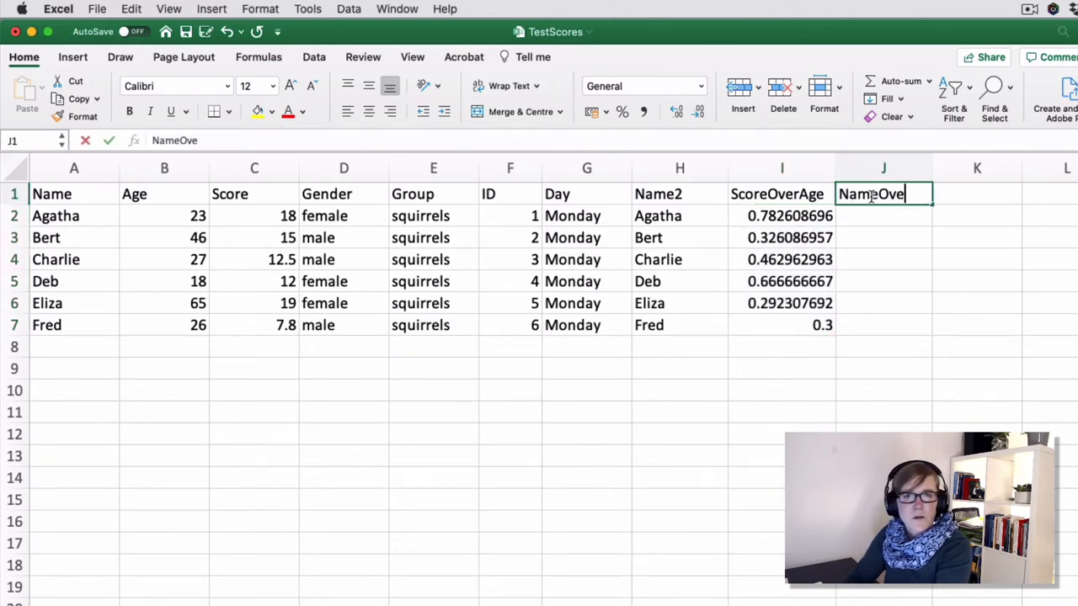
{"action": "key", "text": "Return"}
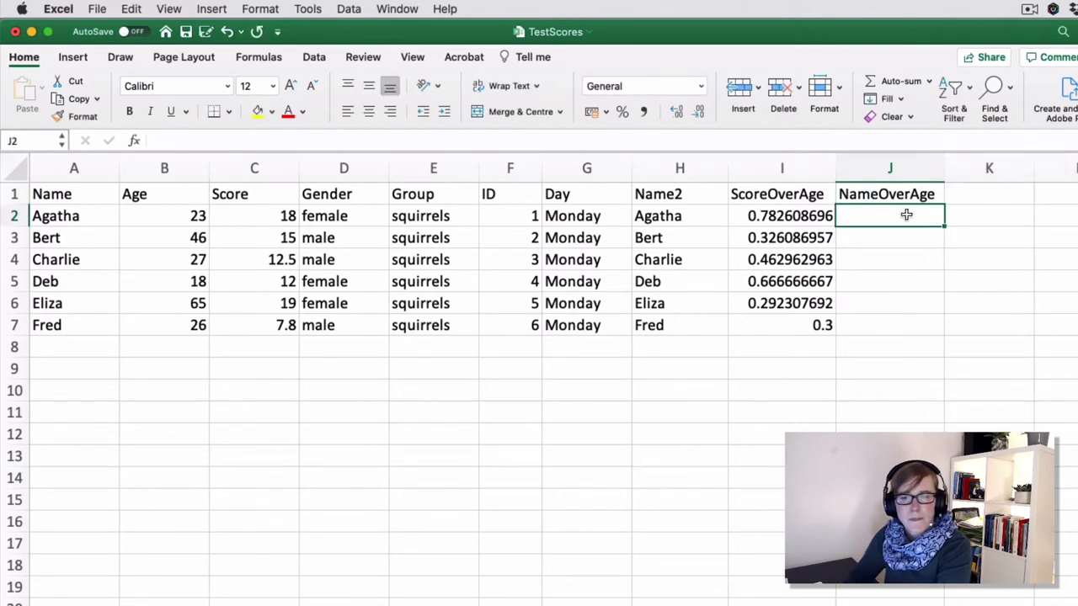
Step: Enter =A2/B2 in J2 and inspect the resulting #VALUE! error
{"action": "type", "text": "="}
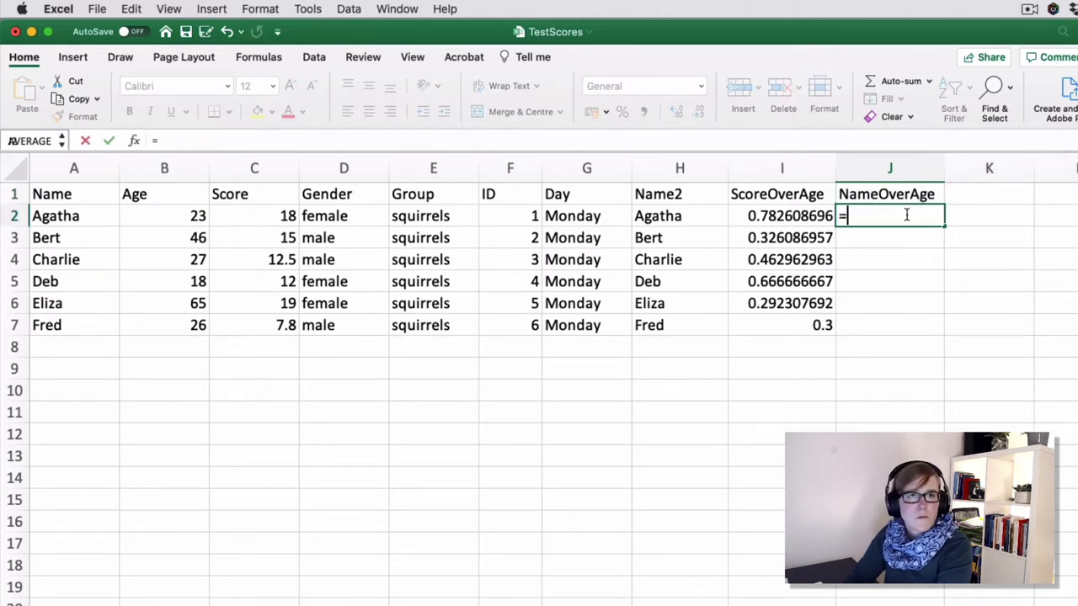
{"action": "type", "text": "A2/"}
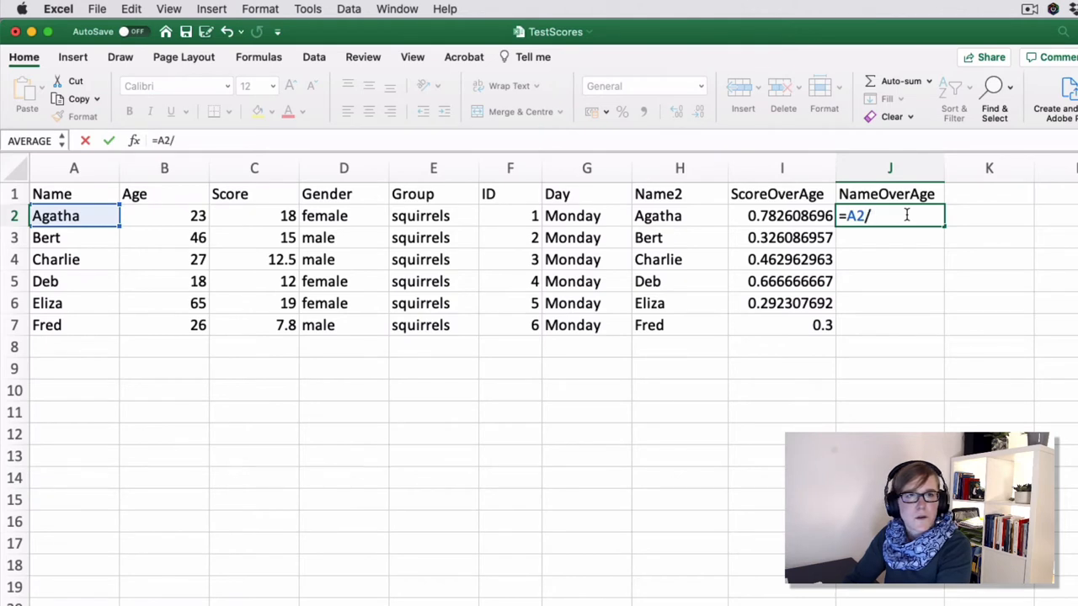
{"action": "type", "text": "B"}
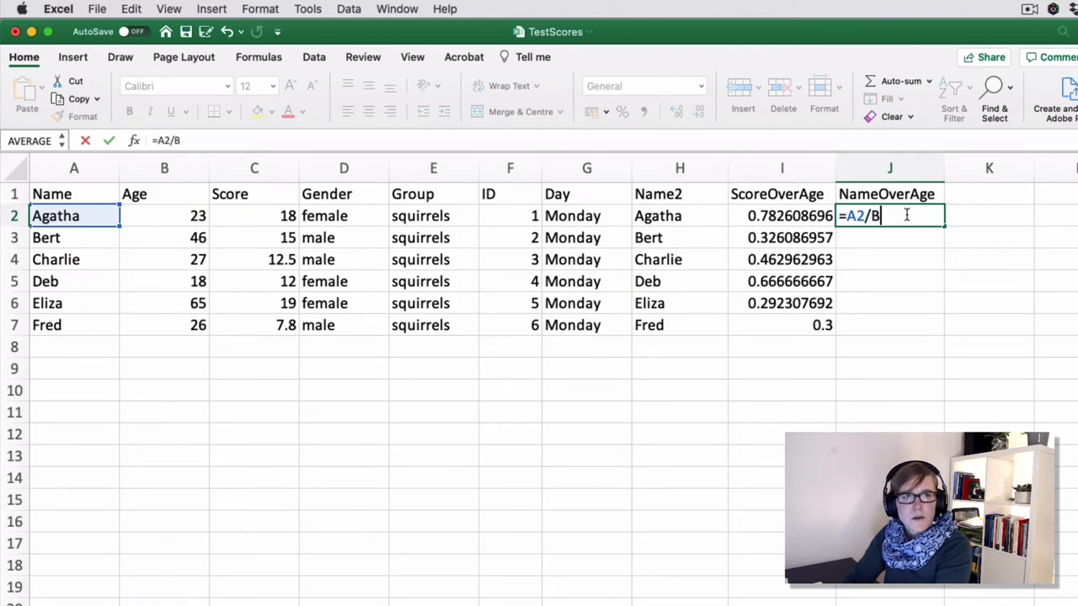
{"action": "key", "text": "Return"}
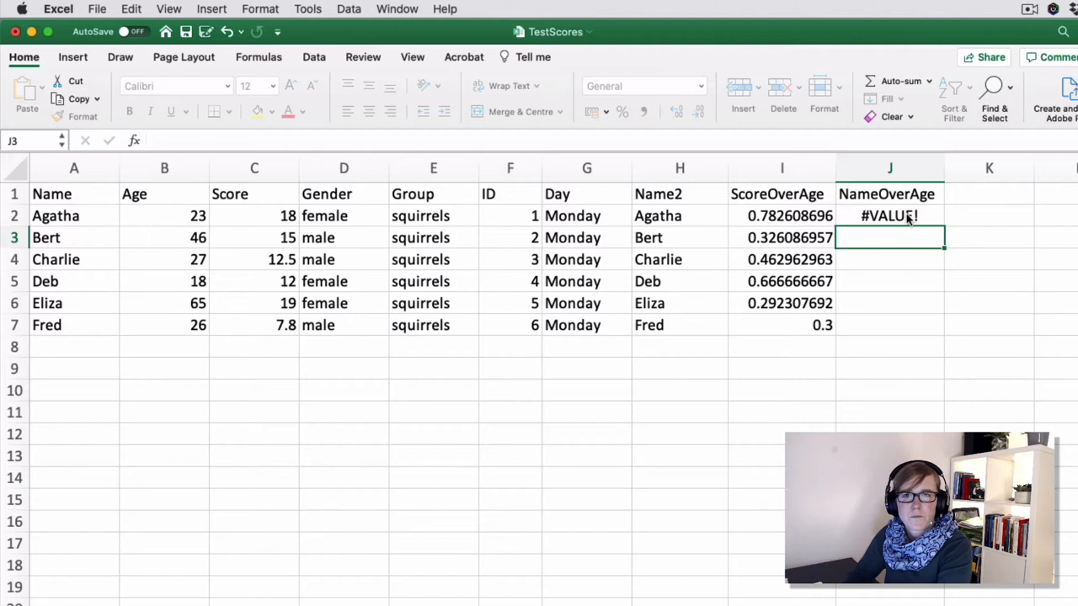
{"action": "left_click", "coordinate": [889, 216]}
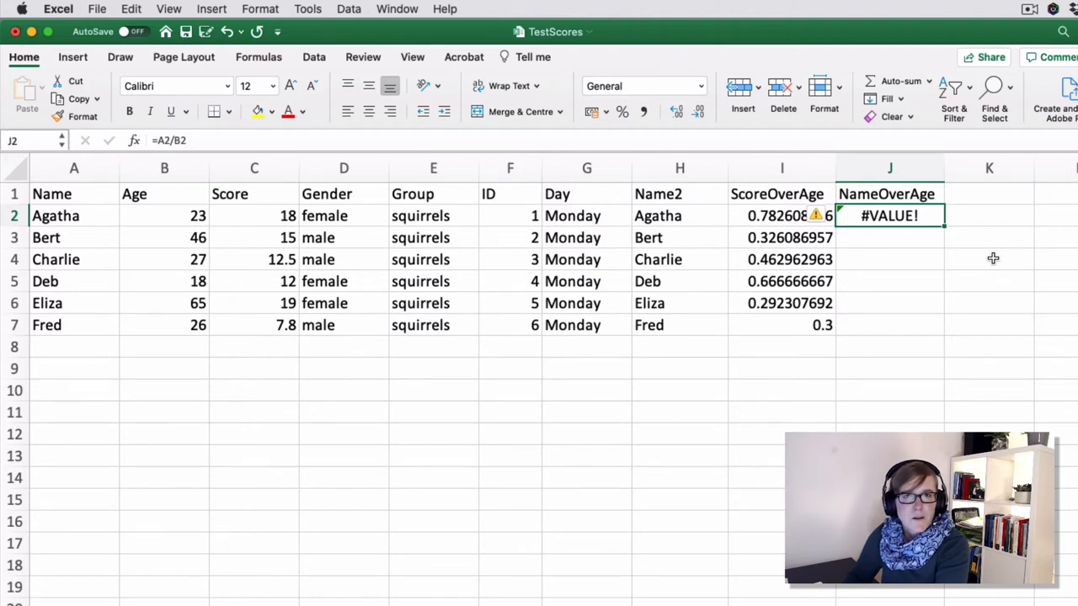
{"action": "mouse_move", "coordinate": [981, 255]}
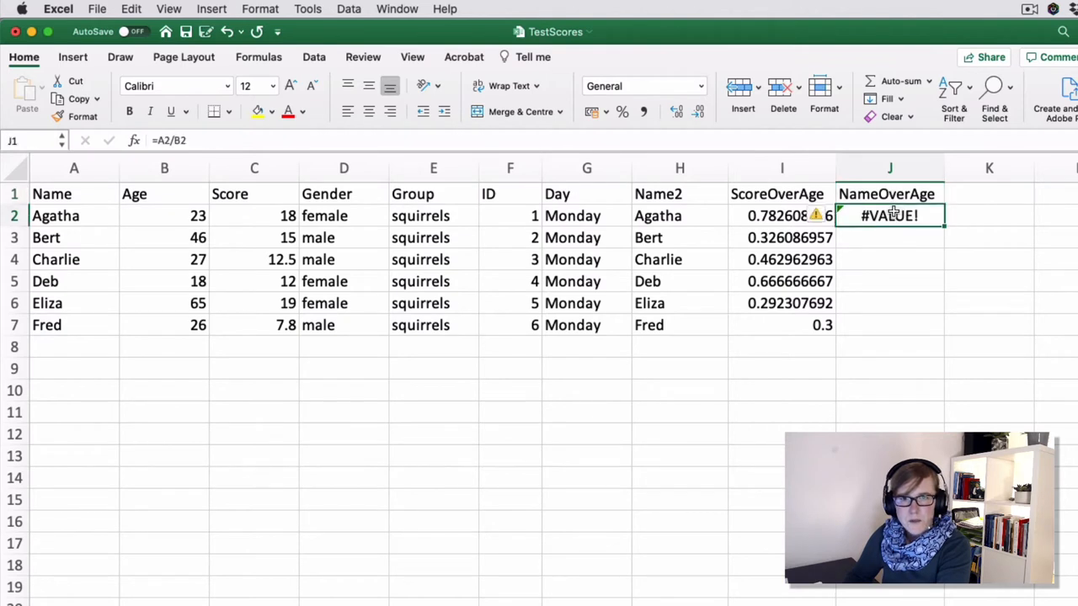
Step: Rename J1 to ScoreOverNaught and enter =C2/K2 in J2
{"action": "left_click", "coordinate": [886, 194]}
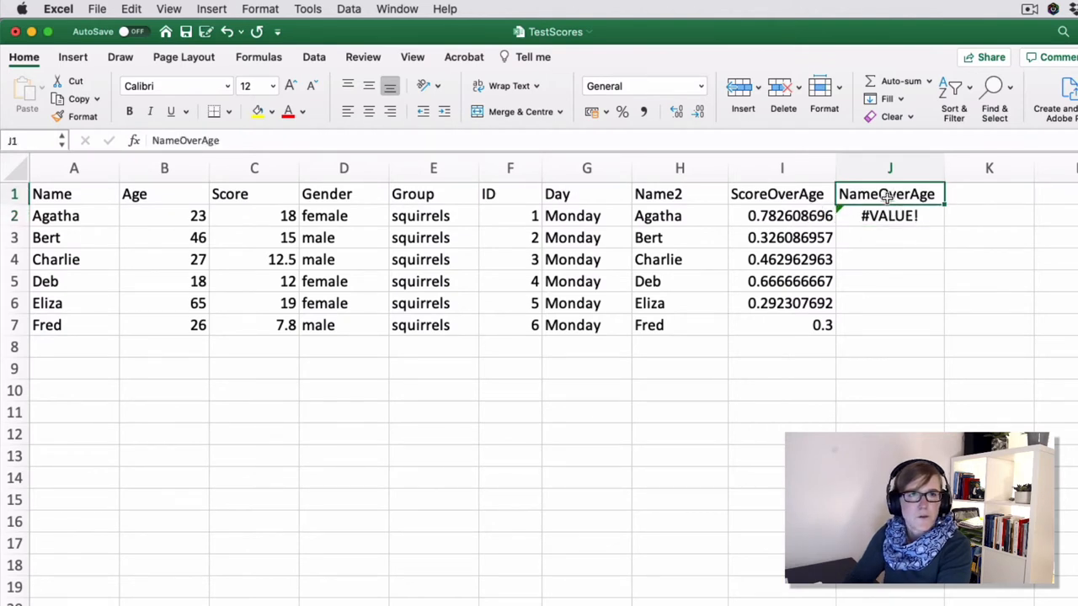
{"action": "type", "text": "ScoreOver"}
{"action": "left_click", "coordinate": [890, 216]}
{"action": "type", "text": "="}
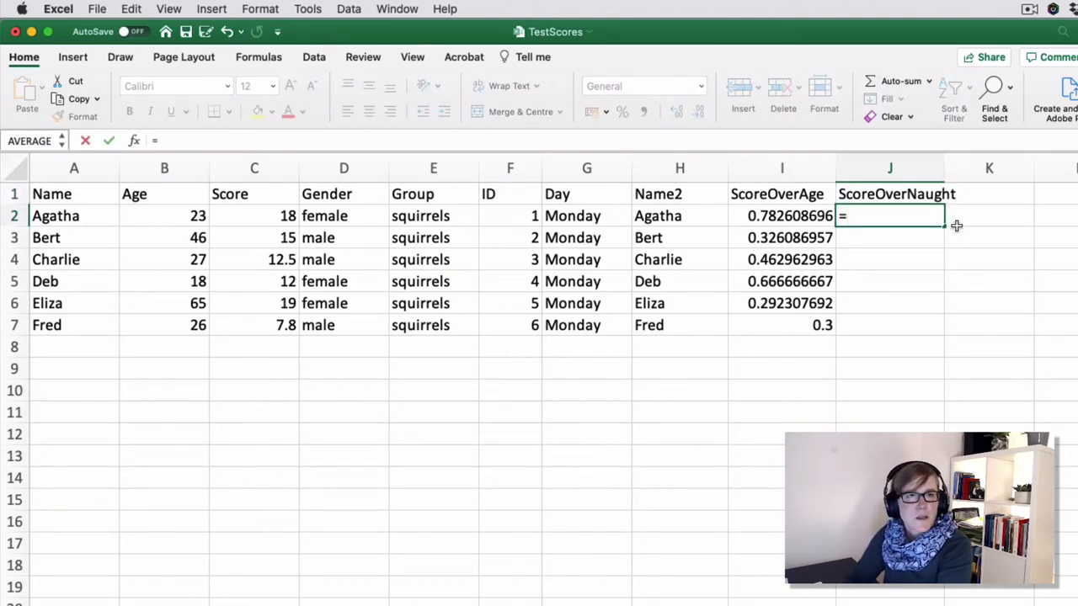
{"action": "left_click", "coordinate": [253, 216]}
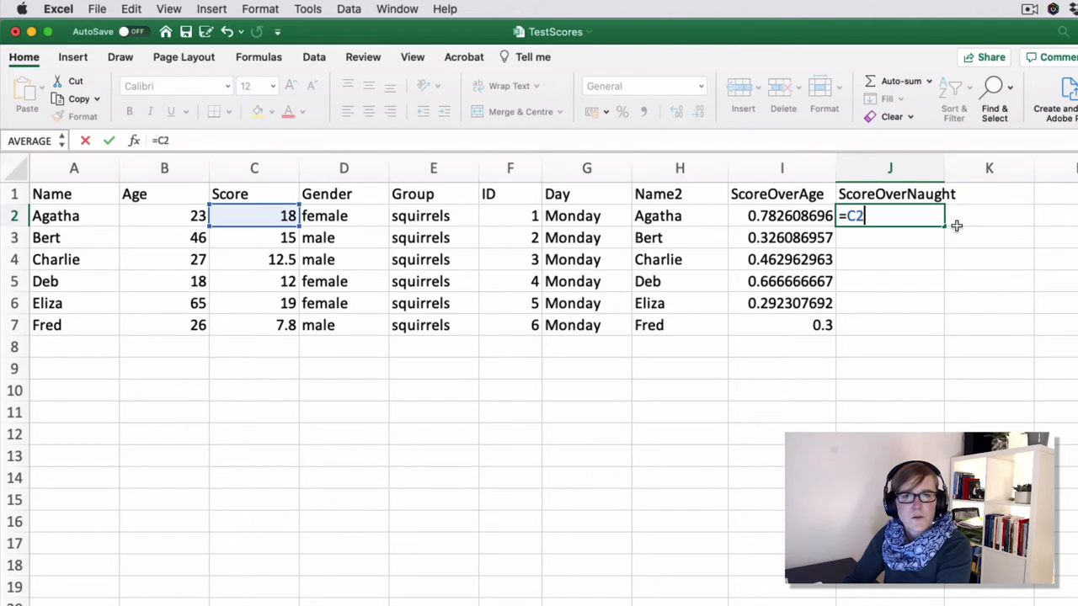
{"action": "type", "text": "/K2"}
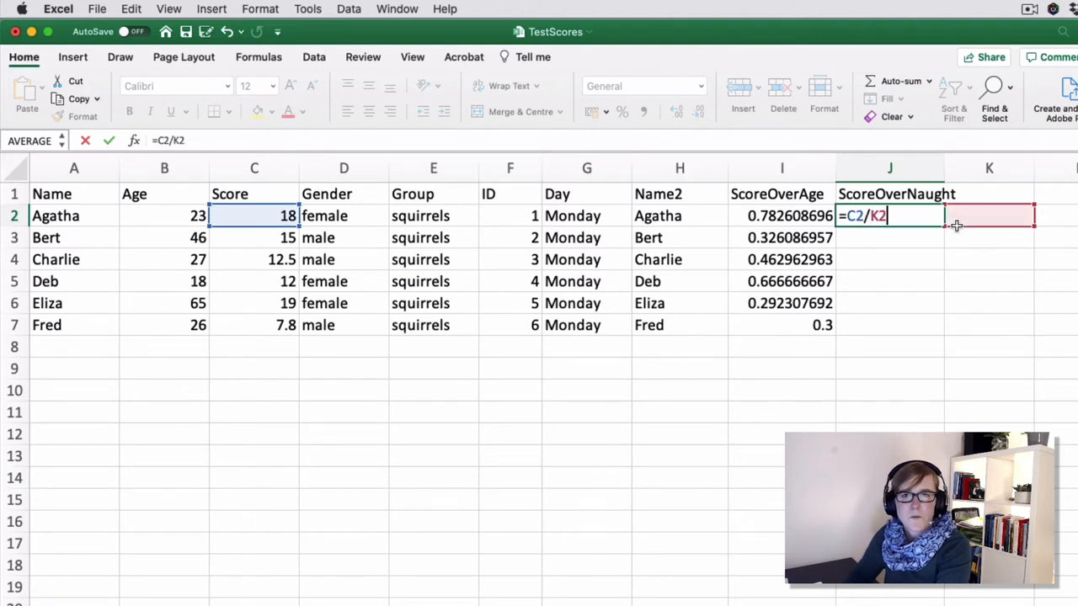
{"action": "mouse_move", "coordinate": [995, 255]}
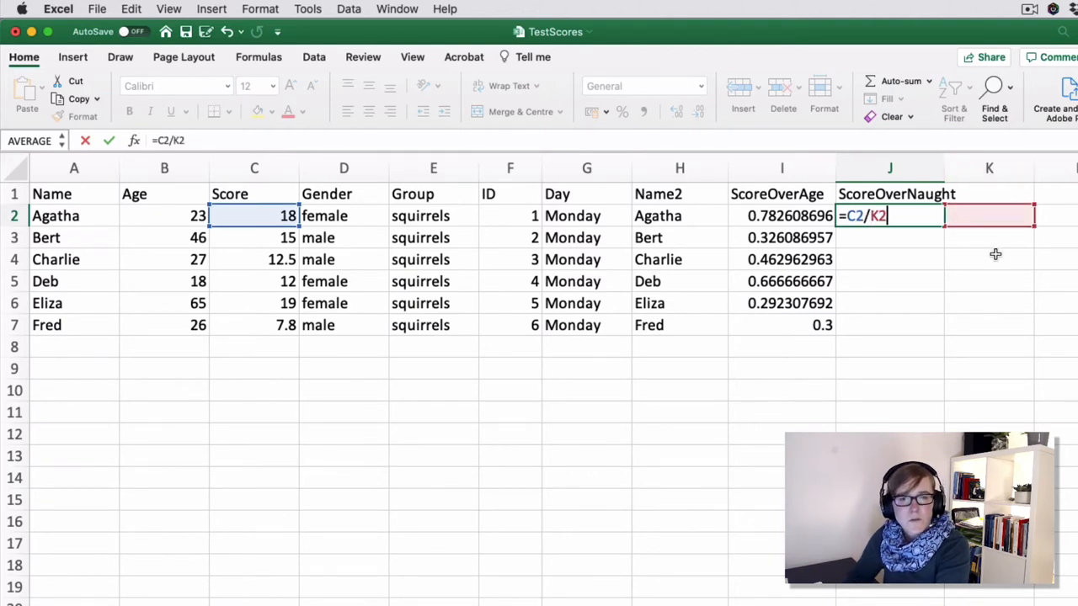
{"action": "key", "text": "Return"}
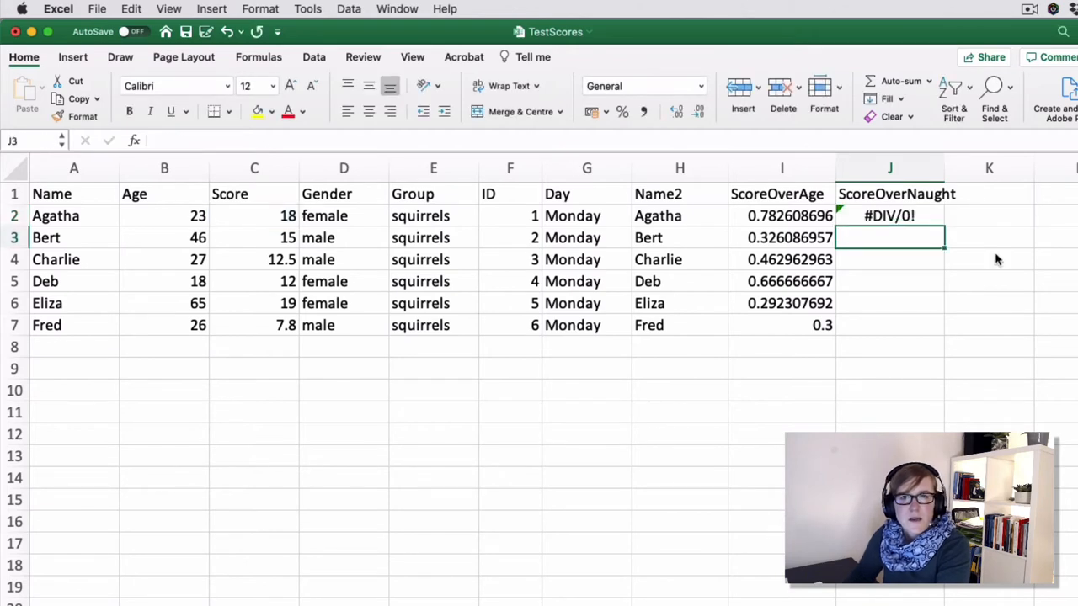
Step: Inspect the #DIV/0! error, clear J2, and reselect I2
{"action": "left_click", "coordinate": [889, 216]}
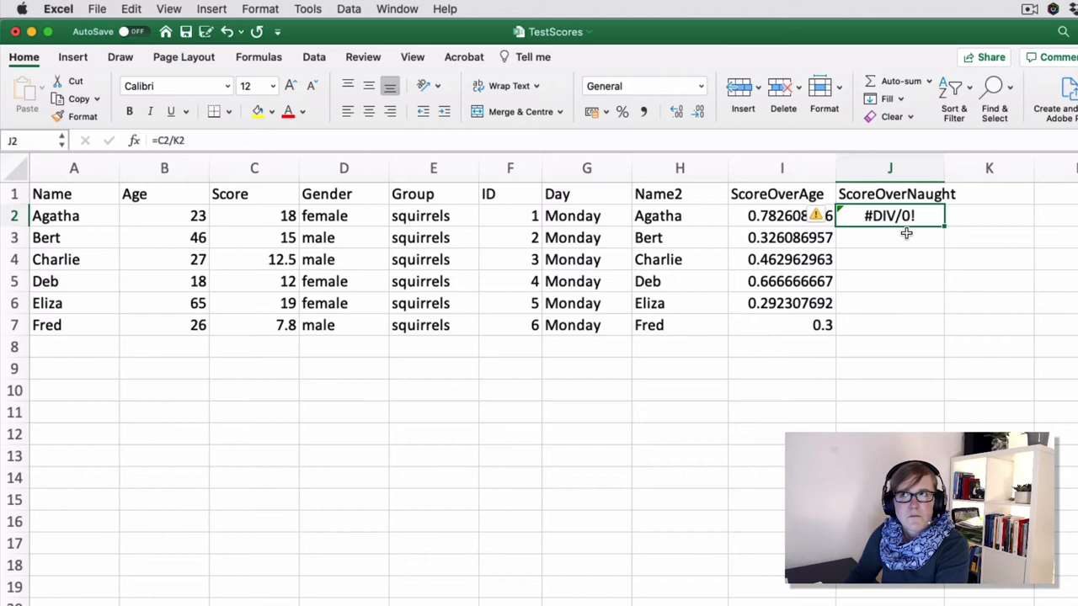
{"action": "mouse_move", "coordinate": [930, 220]}
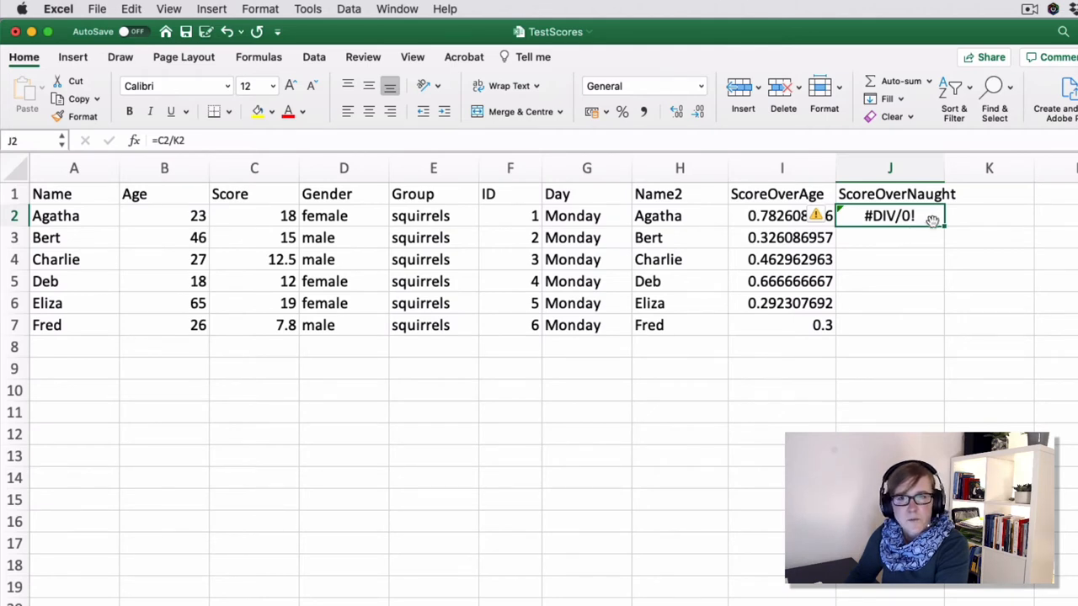
{"action": "key", "text": "Delete"}
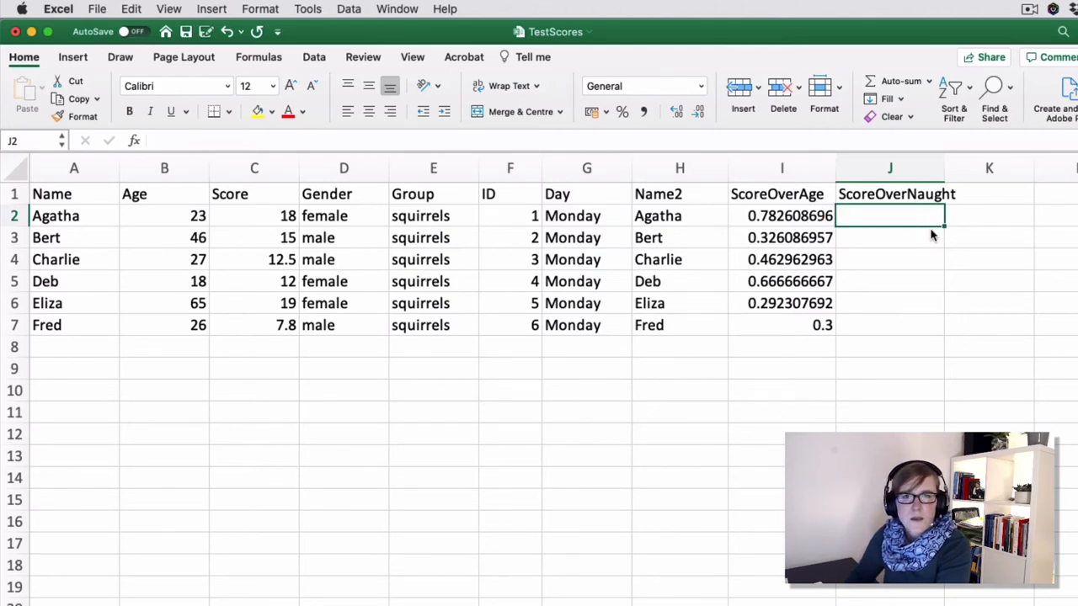
{"action": "left_click", "coordinate": [781, 216]}
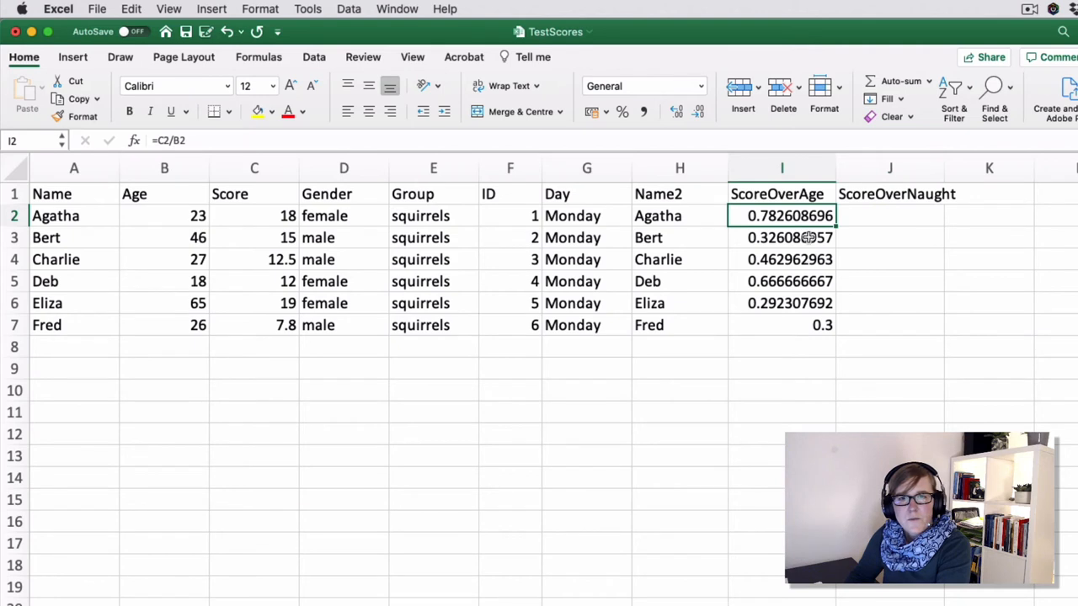
{"action": "mouse_move", "coordinate": [806, 272]}
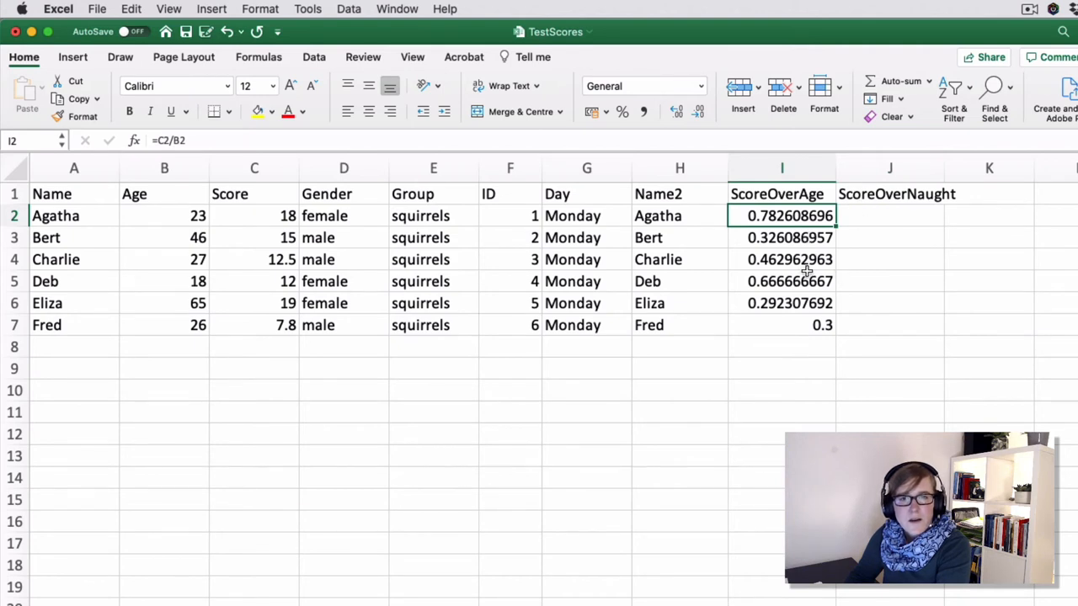
{"action": "mouse_move", "coordinate": [905, 278]}
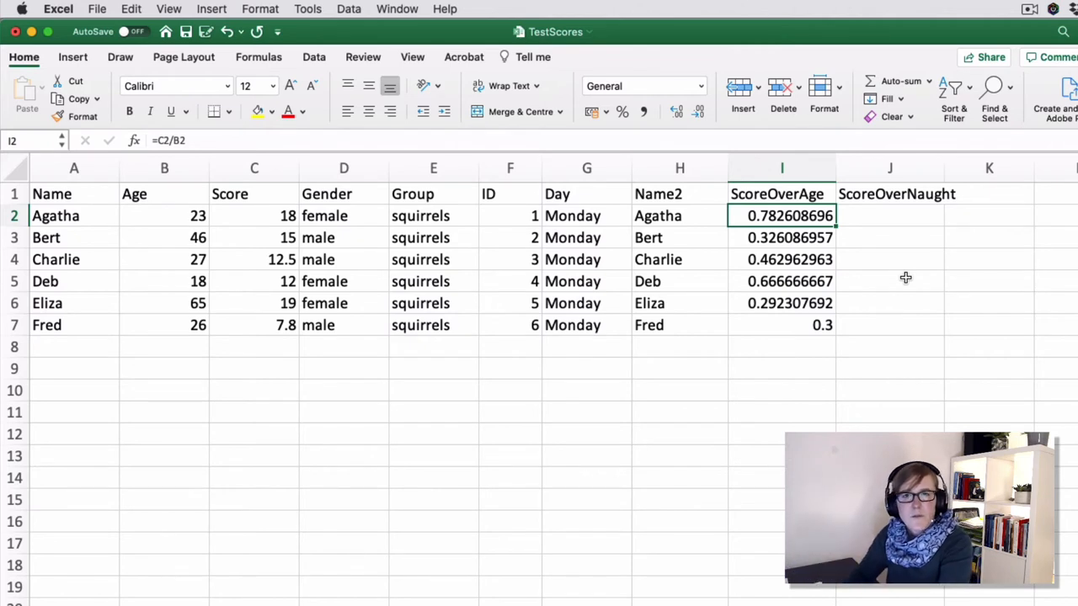
Step: Clear columns H to J and label a cell Multiplier
{"action": "left_click", "coordinate": [679, 194]}
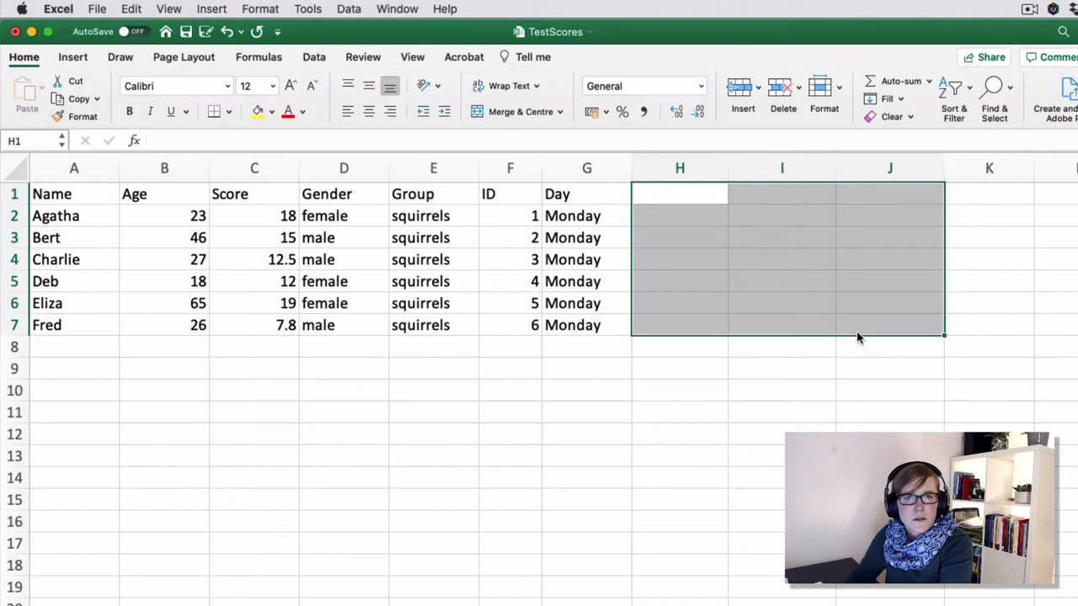
{"action": "left_click", "coordinate": [679, 193]}
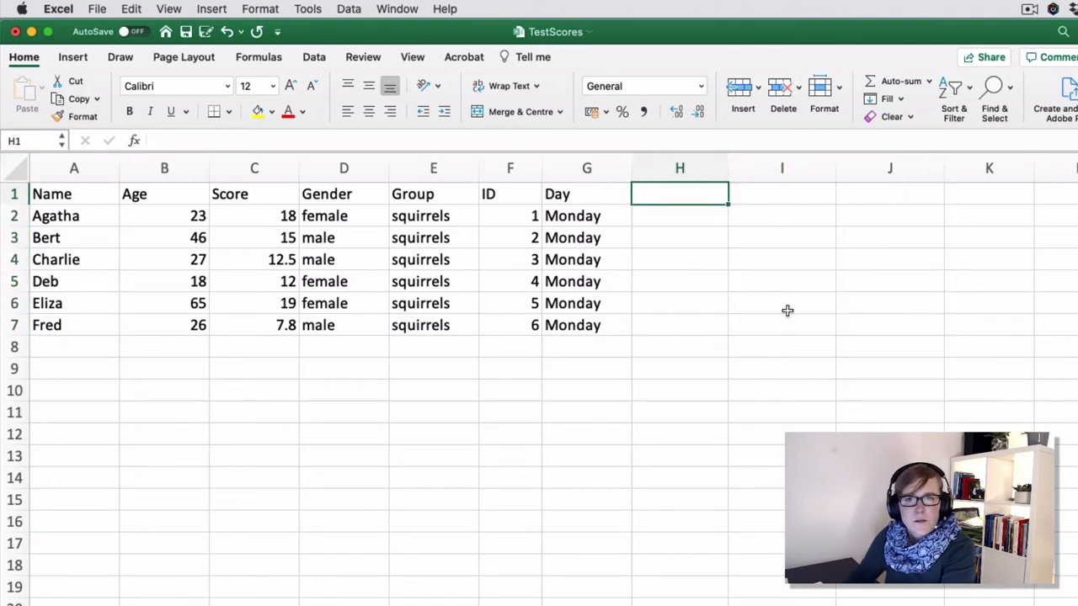
{"action": "type", "text": "M"}
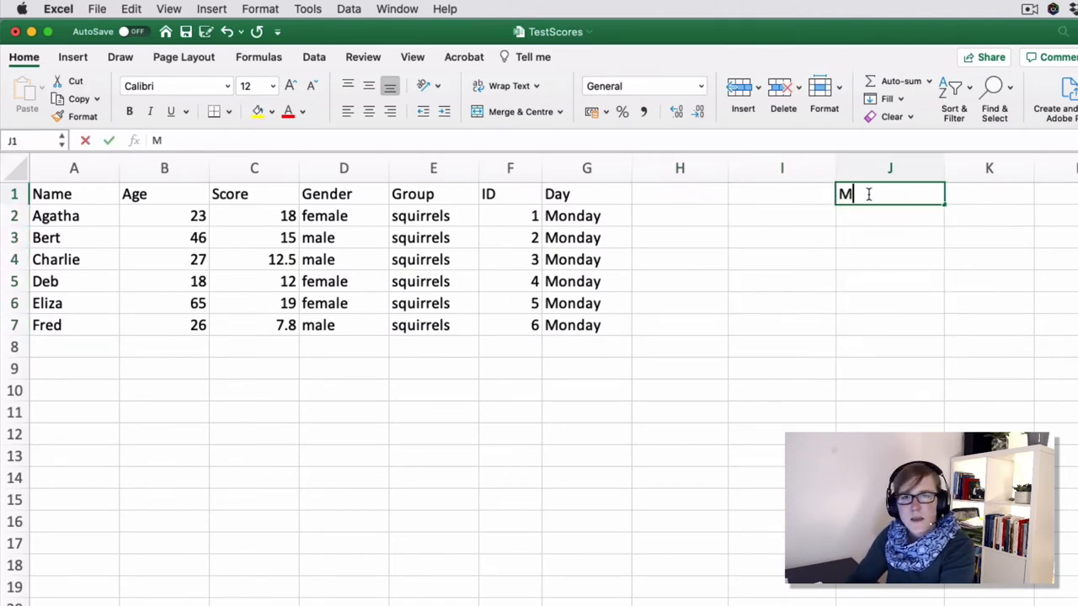
{"action": "type", "text": "ultiplier"}
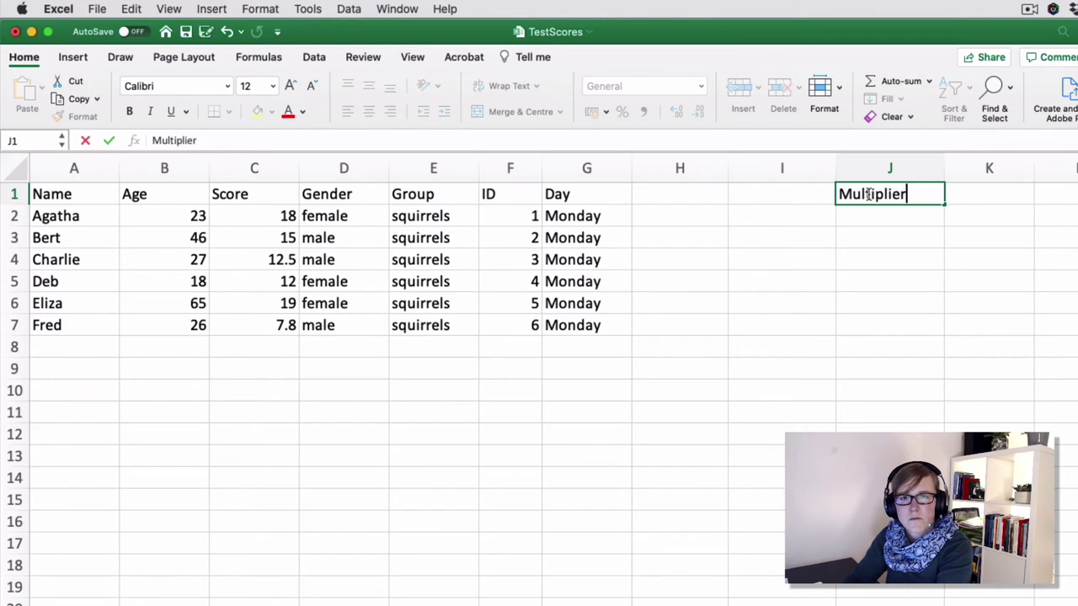
{"action": "key", "text": "Return"}
{"action": "type", "text": "8"}
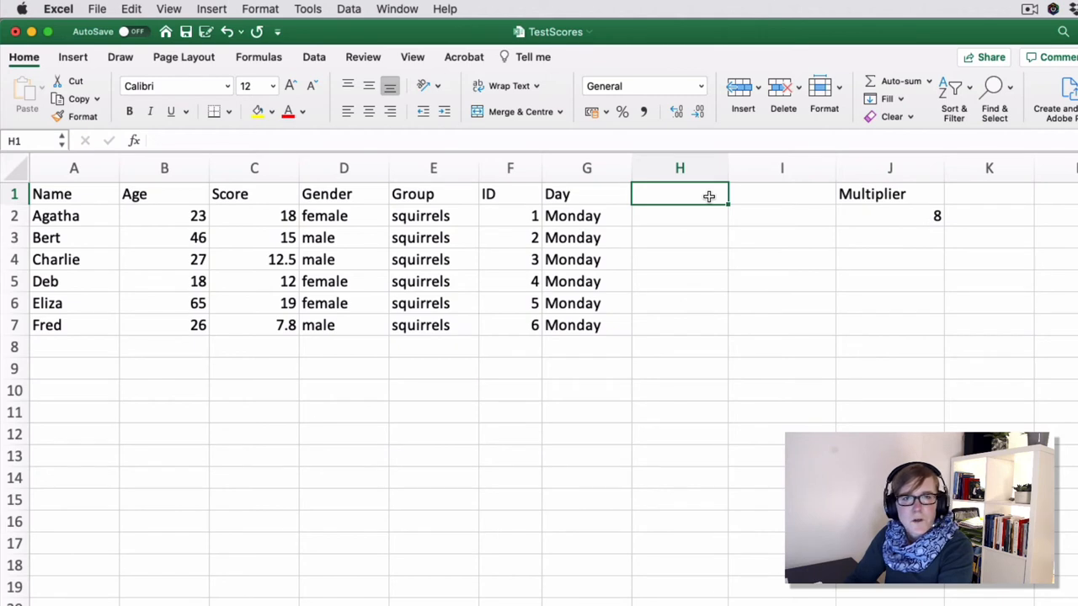
Step: Add the ScoreTimesEight heading in H1
{"action": "type", "text": "Score"}
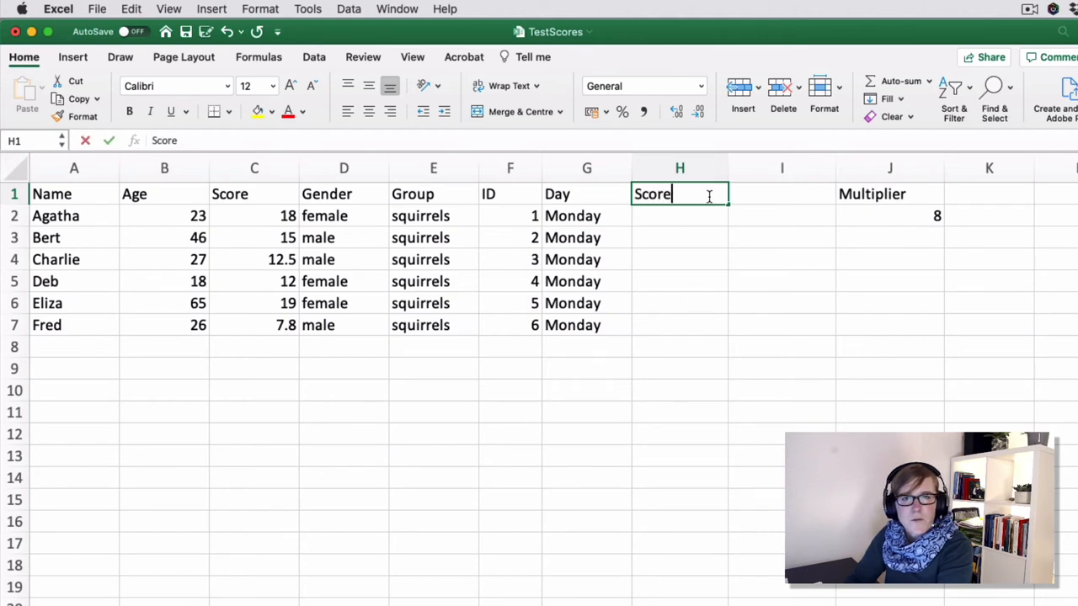
{"action": "type", "text": "Time"}
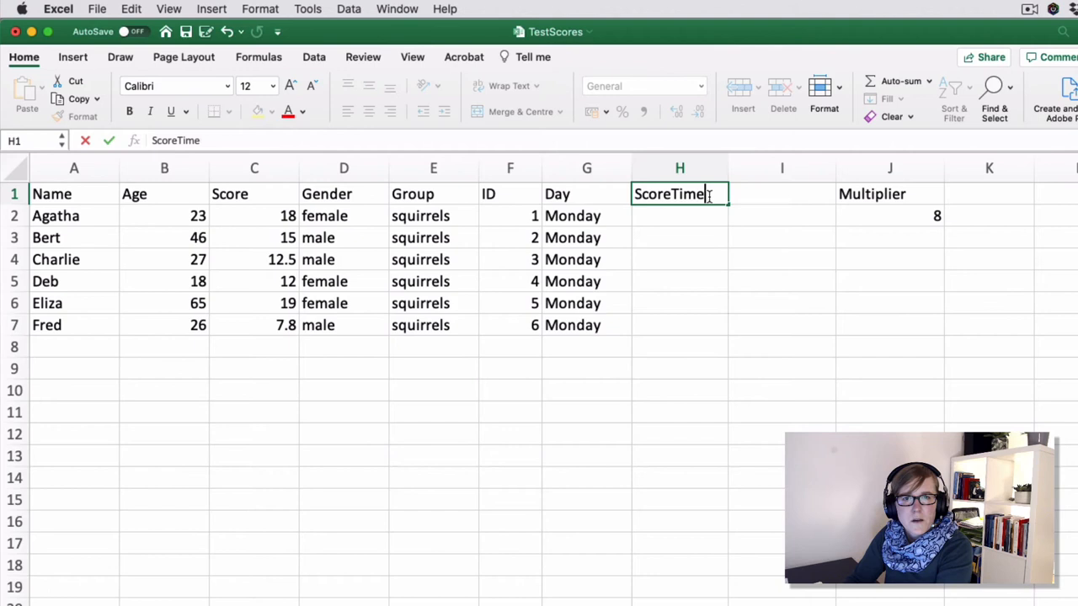
{"action": "type", "text": "s"}
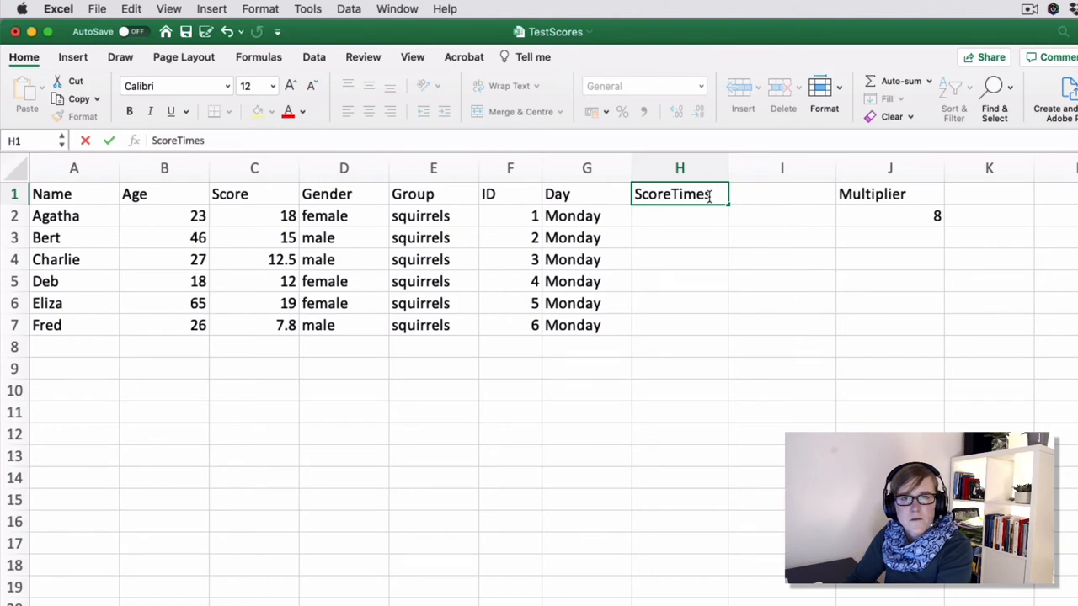
{"action": "type", "text": "Eight"}
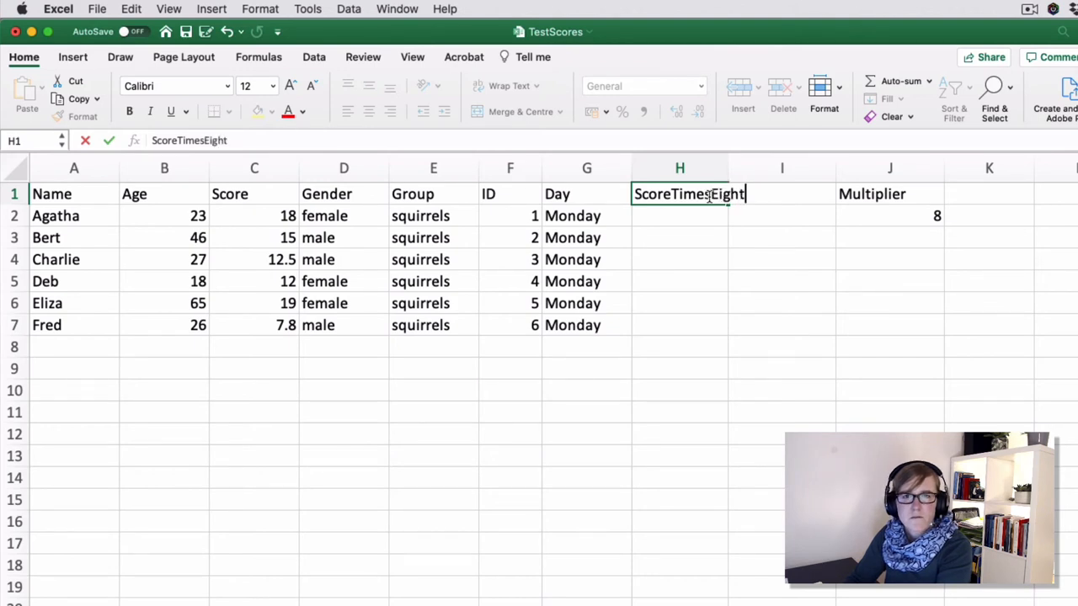
{"action": "key", "text": "Return"}
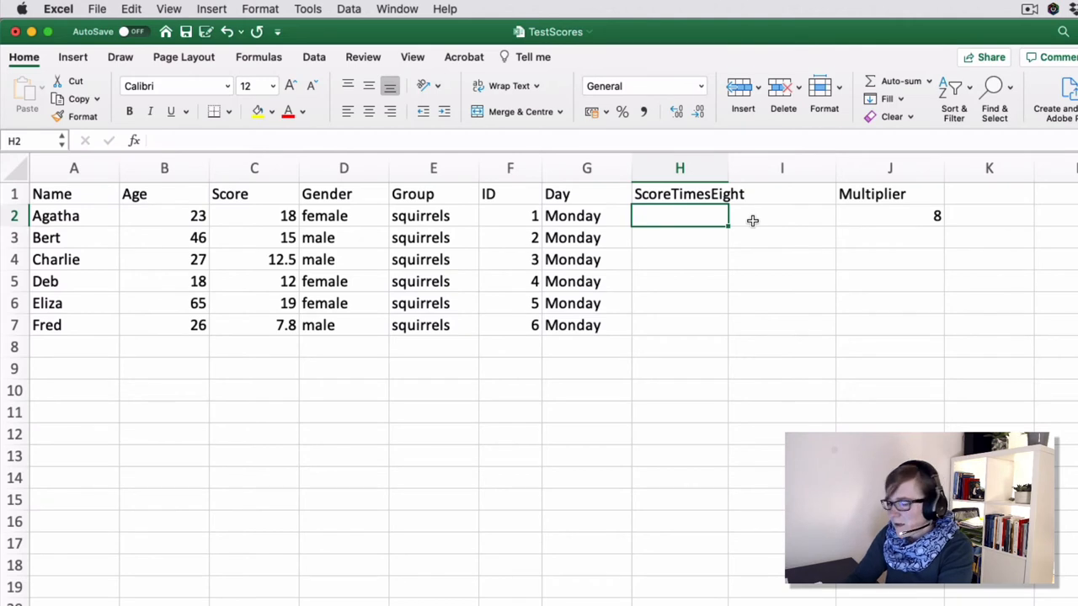
Step: Enter =C2*J2 in H2 to multiply Score by the Multiplier
{"action": "type", "text": "="}
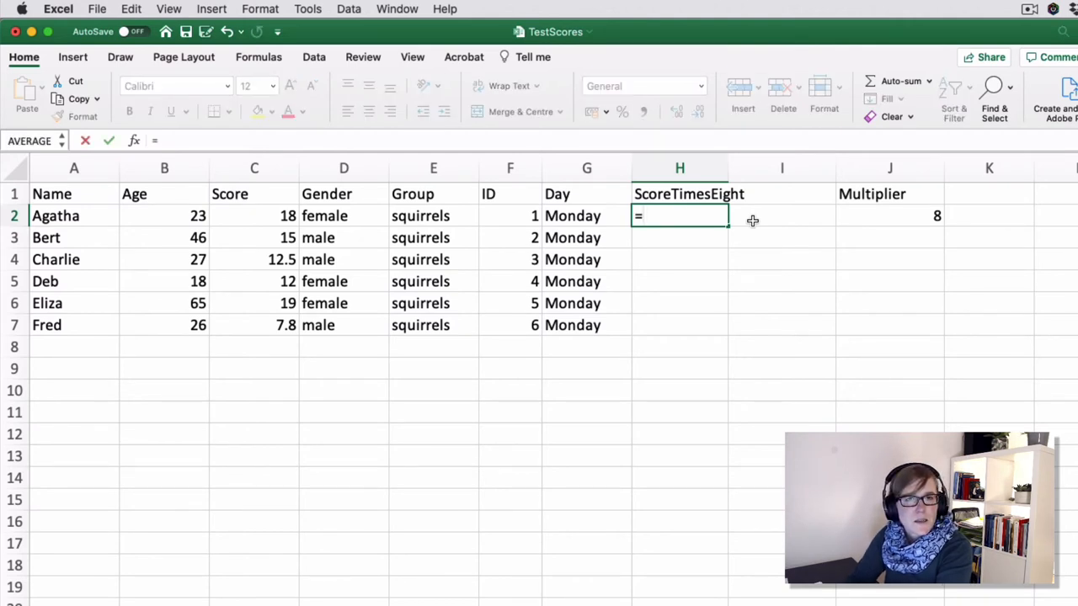
{"action": "type", "text": "C2*J2"}
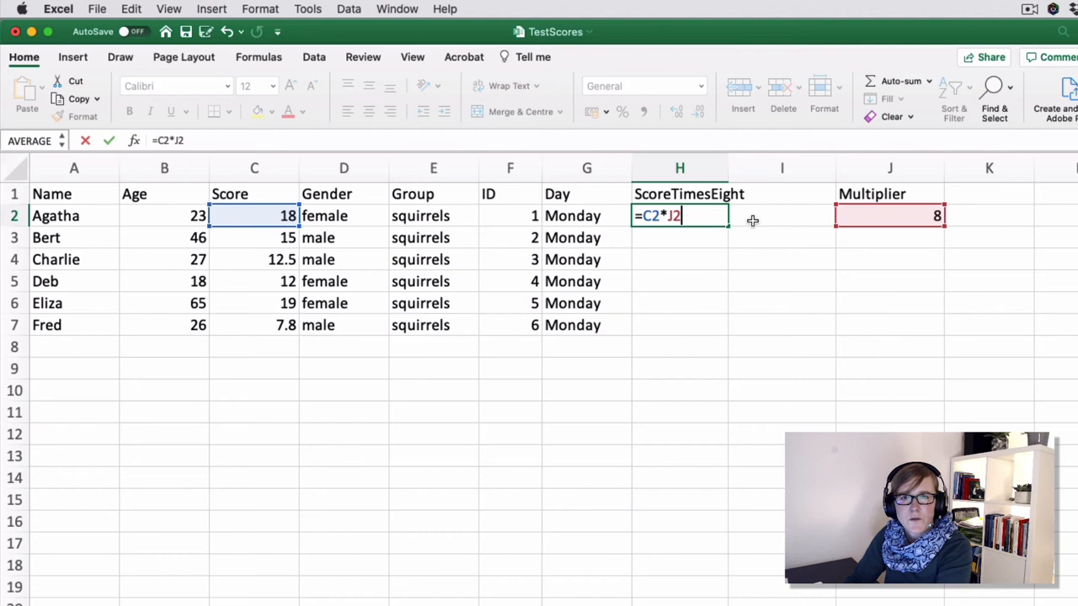
{"action": "mouse_move", "coordinate": [268, 213]}
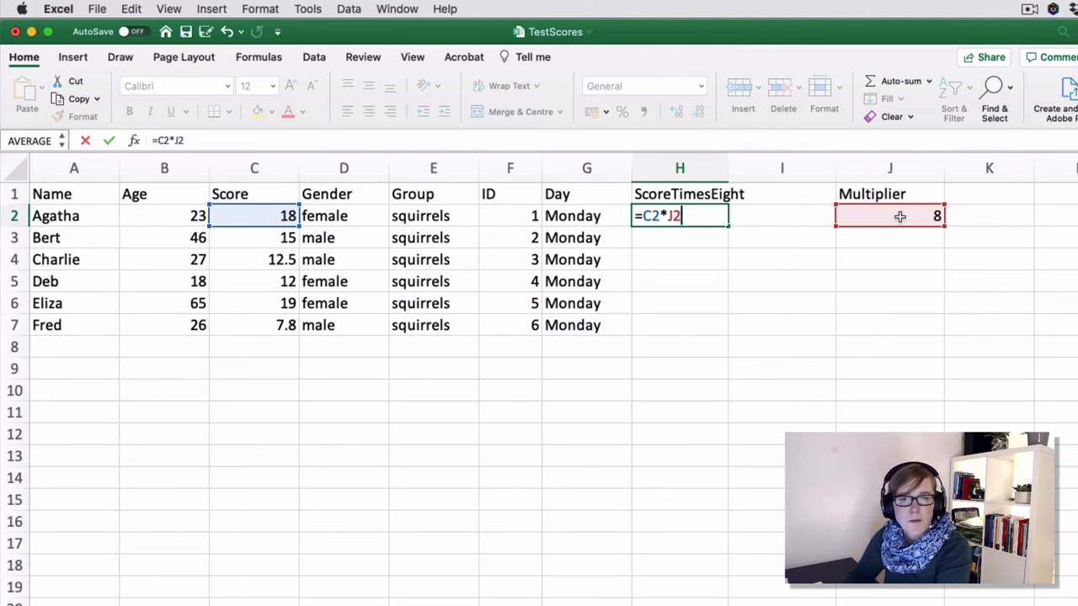
{"action": "key", "text": "Return"}
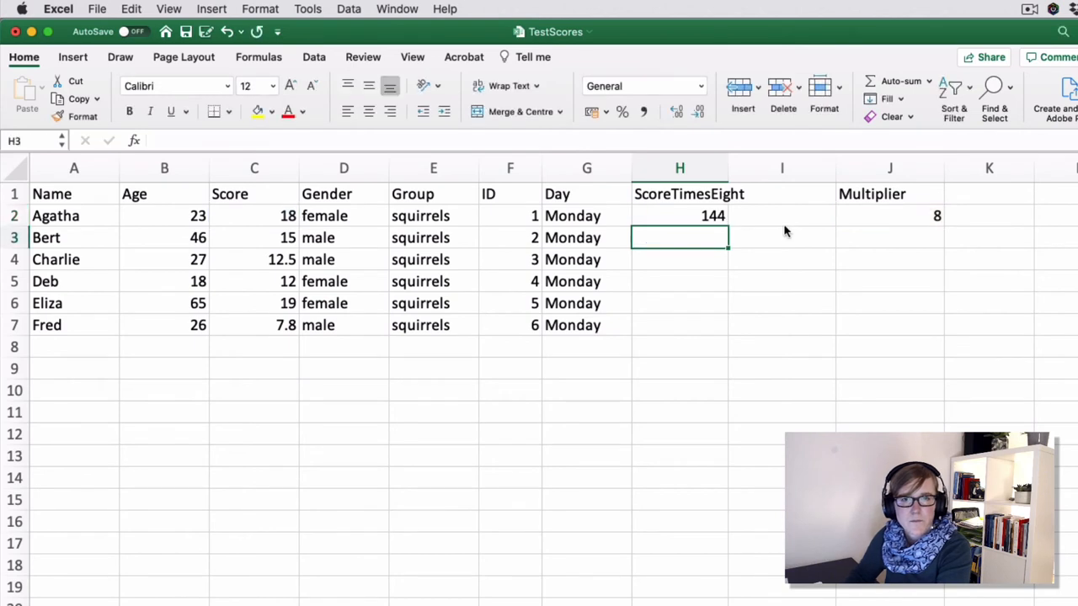
{"action": "left_click", "coordinate": [680, 215]}
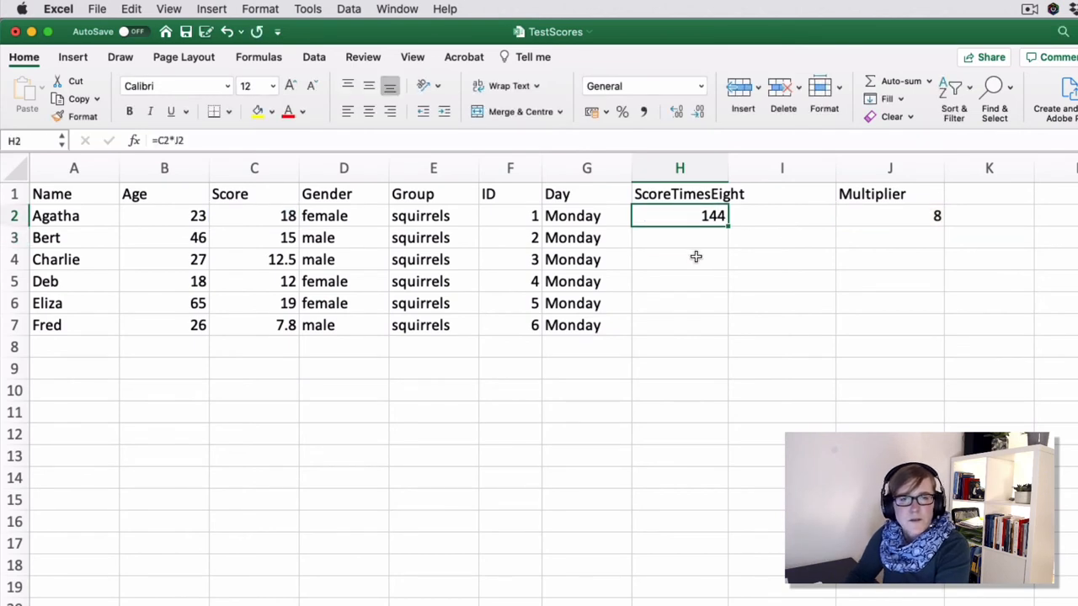
Step: Change the Multiplier in J2 to 10 and check H2 shows 180
{"action": "left_click", "coordinate": [889, 215]}
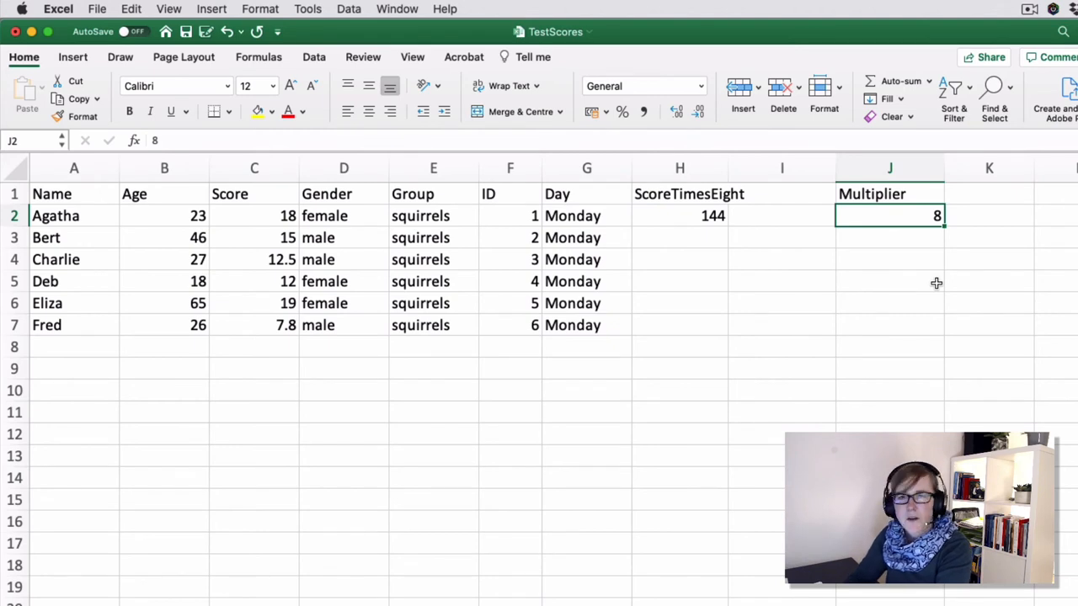
{"action": "type", "text": "10"}
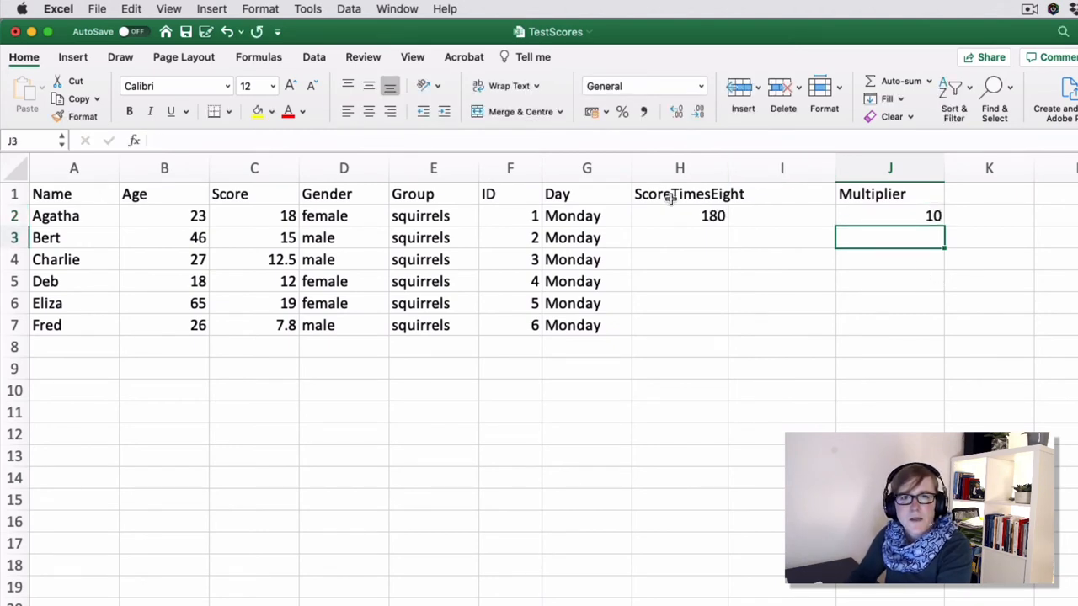
{"action": "left_click", "coordinate": [679, 216]}
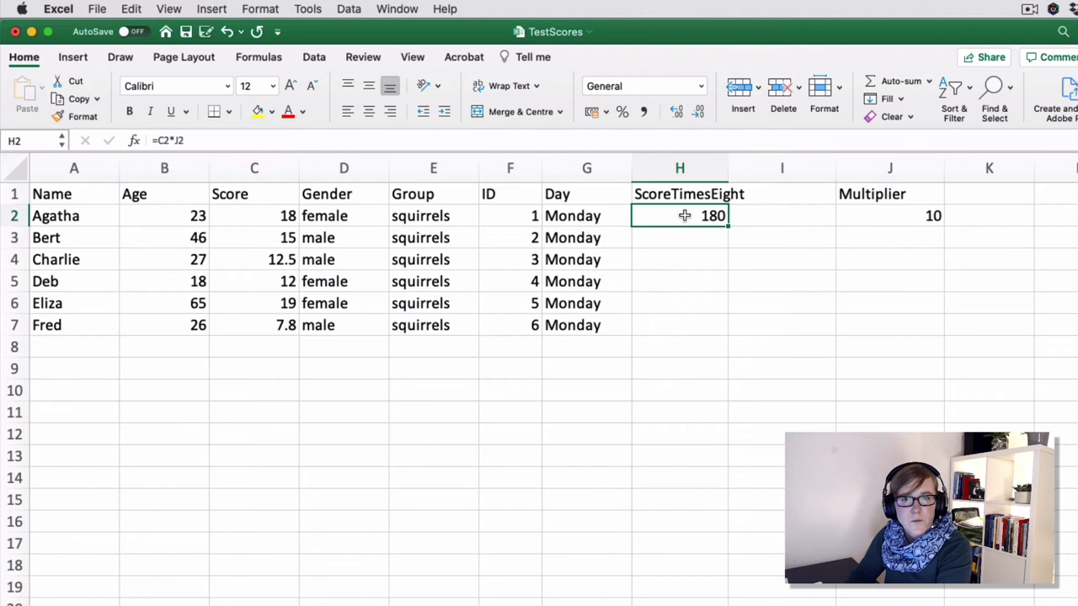
{"action": "mouse_move", "coordinate": [701, 221]}
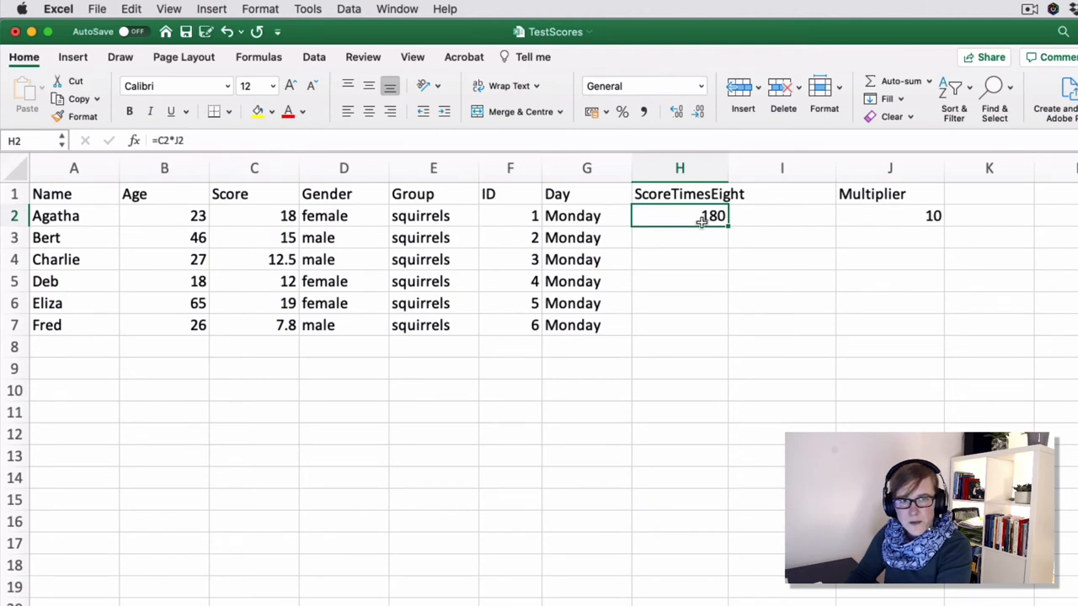
{"action": "mouse_move", "coordinate": [727, 225]}
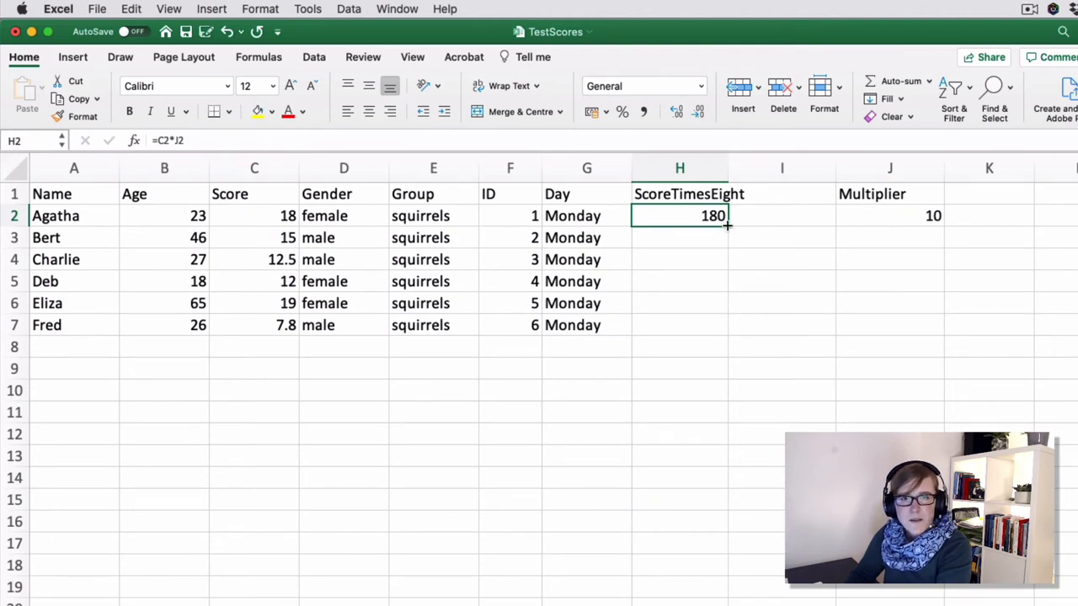
Step: Fill H2's formula down to H7 and inspect H3 against empty cells J3:J7
{"action": "left_click_drag", "start_coordinate": [726, 223], "coordinate": [725, 330]}
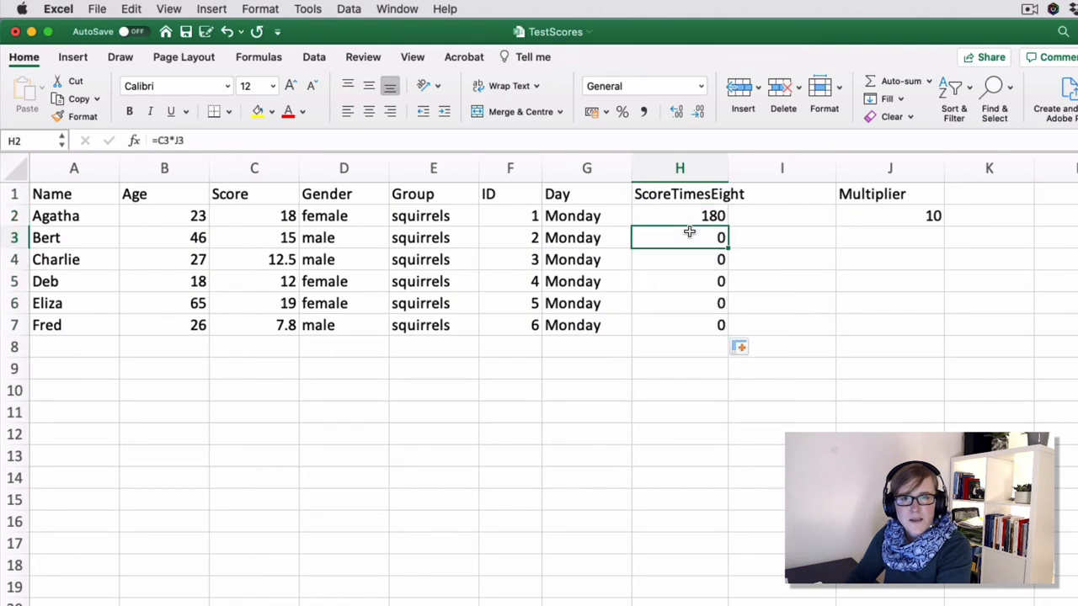
{"action": "left_click", "coordinate": [679, 237]}
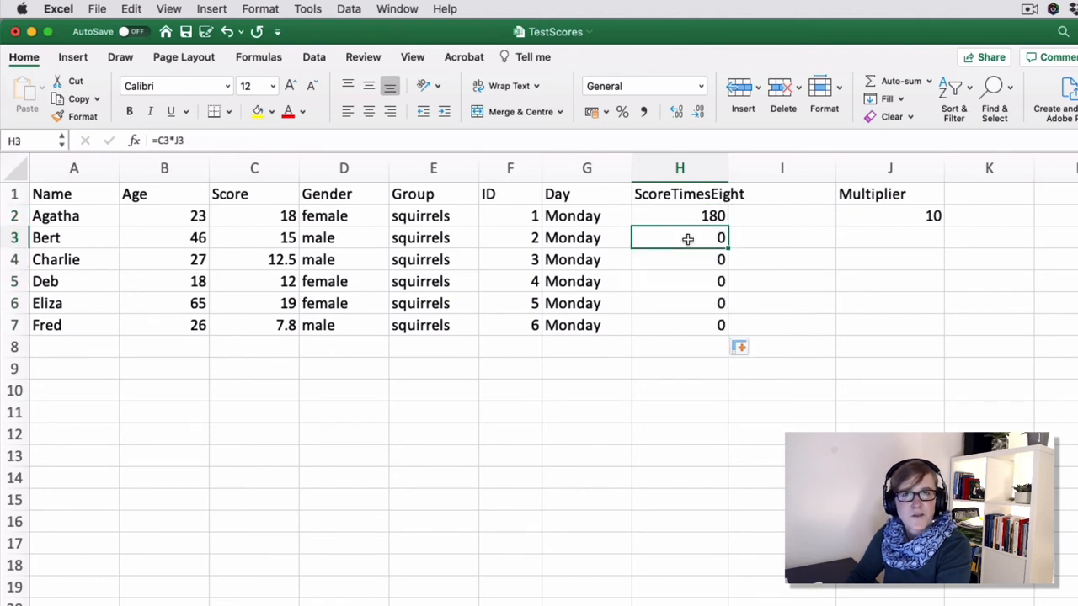
{"action": "mouse_move", "coordinate": [745, 238]}
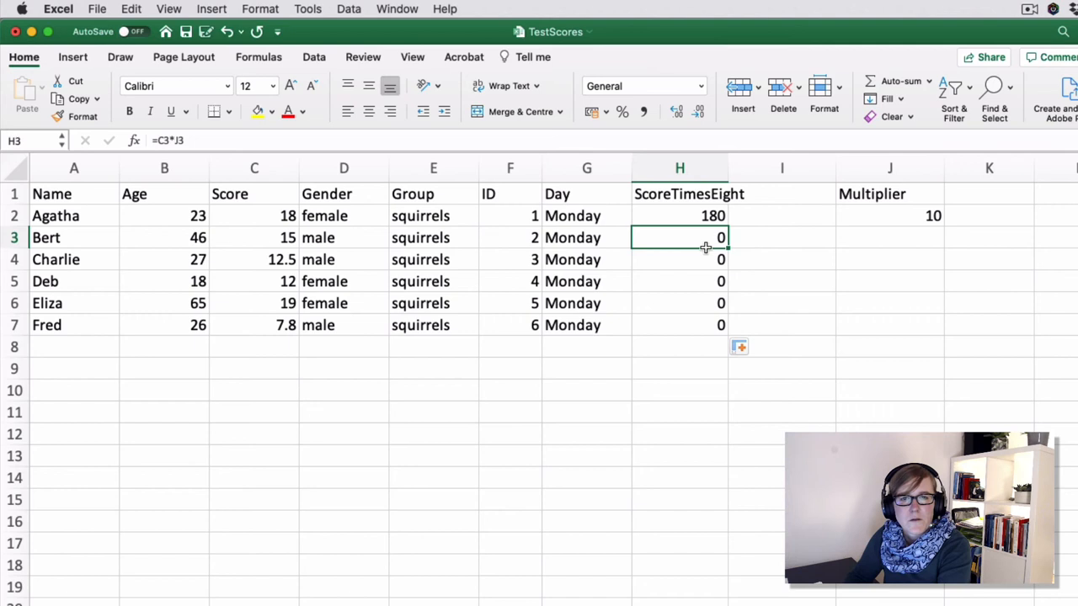
{"action": "left_click", "coordinate": [889, 237]}
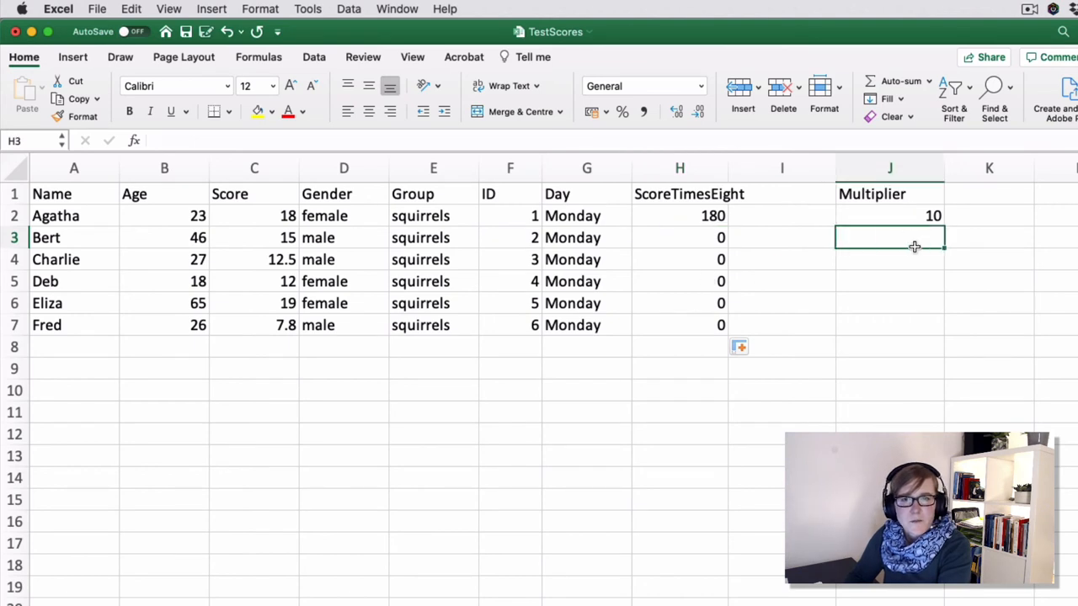
{"action": "left_click_drag", "start_coordinate": [889, 237], "coordinate": [901, 325]}
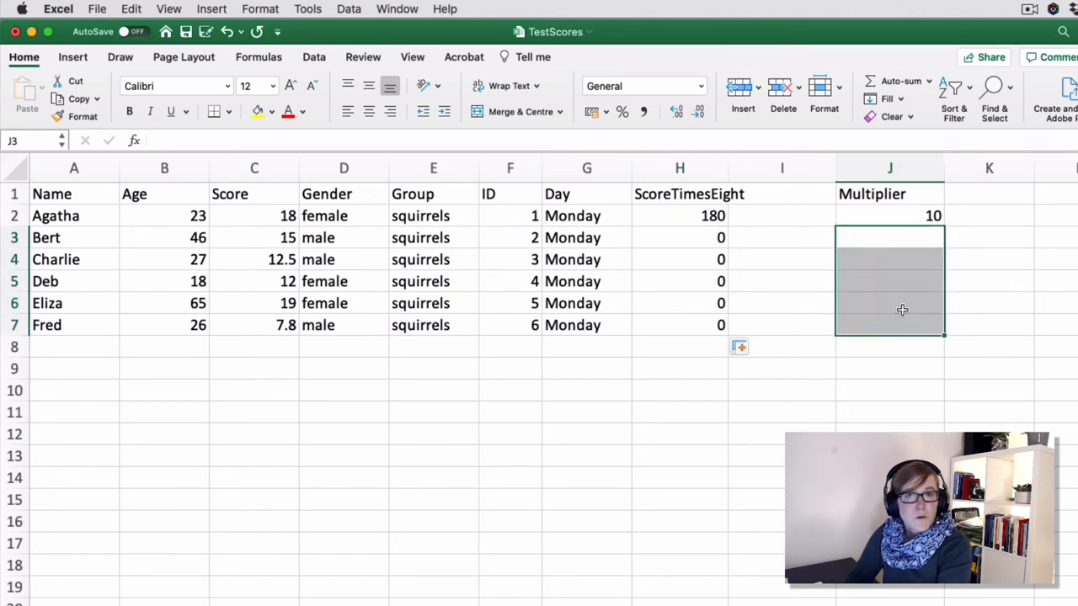
{"action": "left_click", "coordinate": [680, 237]}
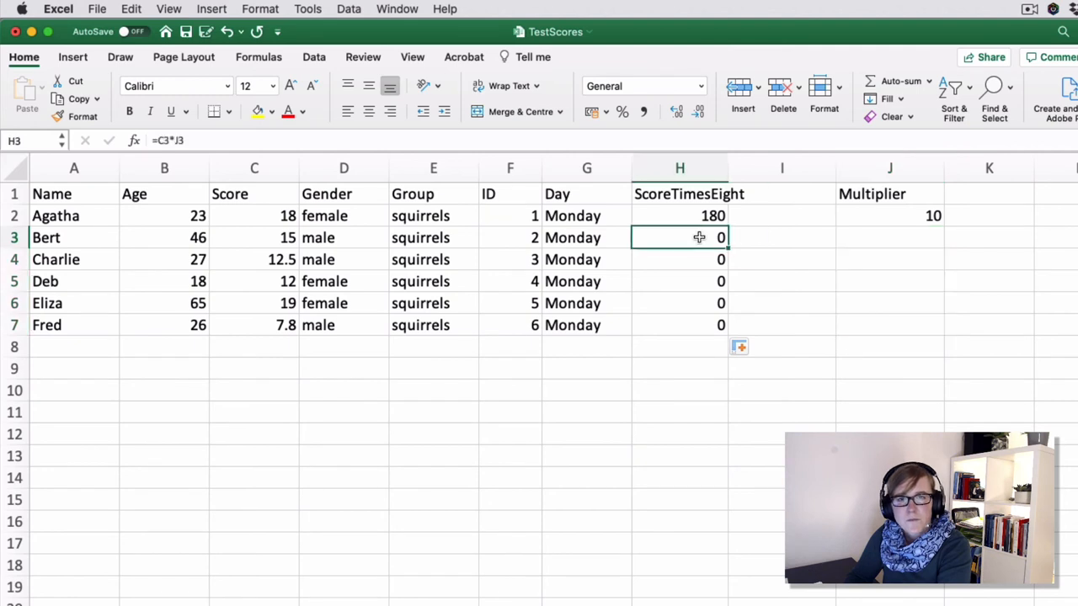
Step: Compare the H2 and H3 formulas against the Multiplier cell J2
{"action": "left_click", "coordinate": [679, 215]}
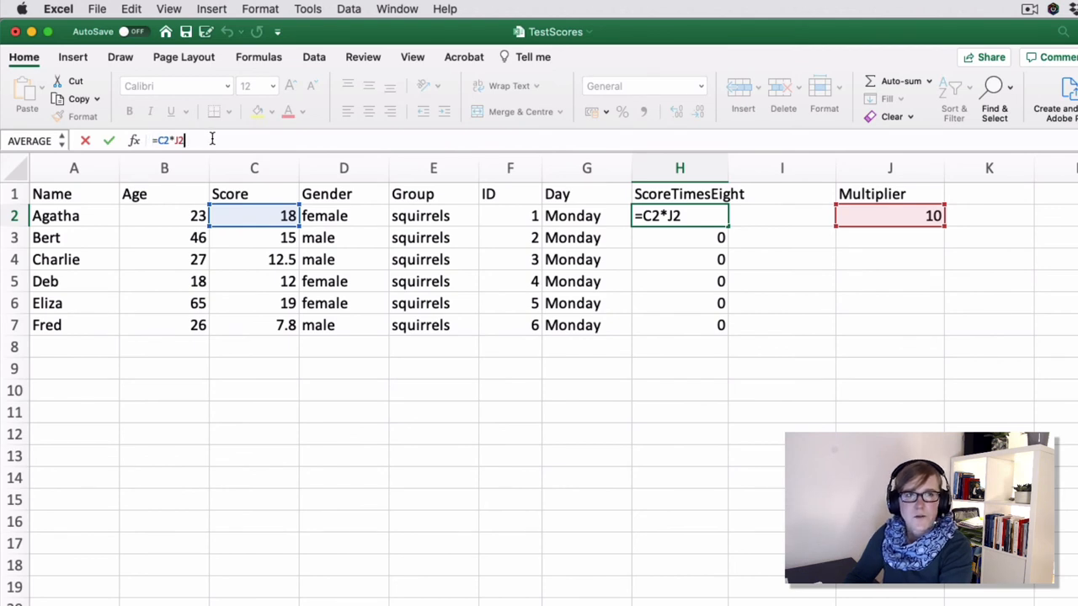
{"action": "key", "text": "Return"}
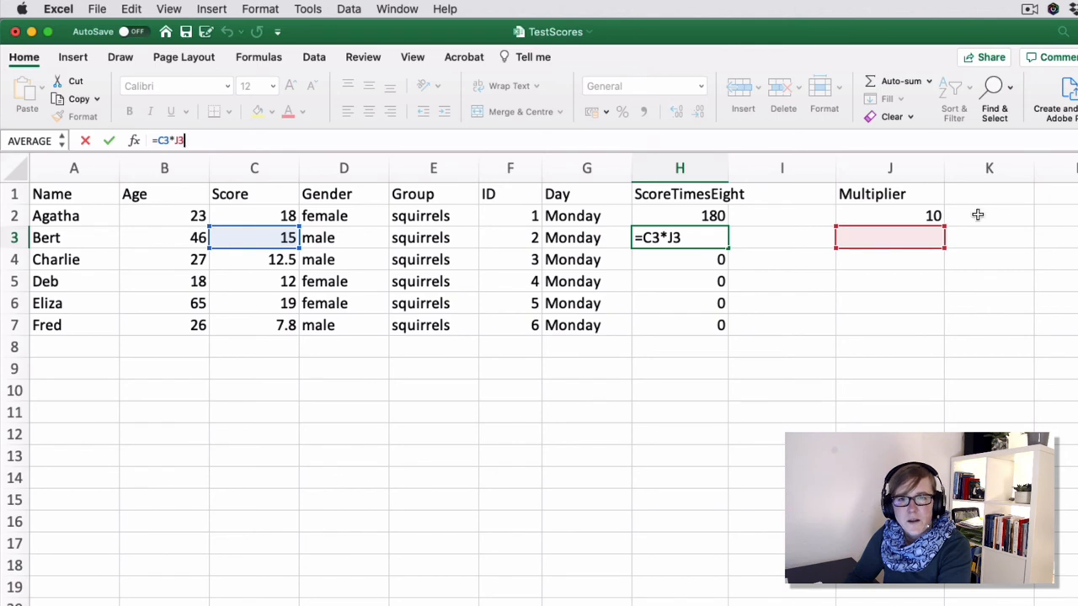
{"action": "key", "text": "Return"}
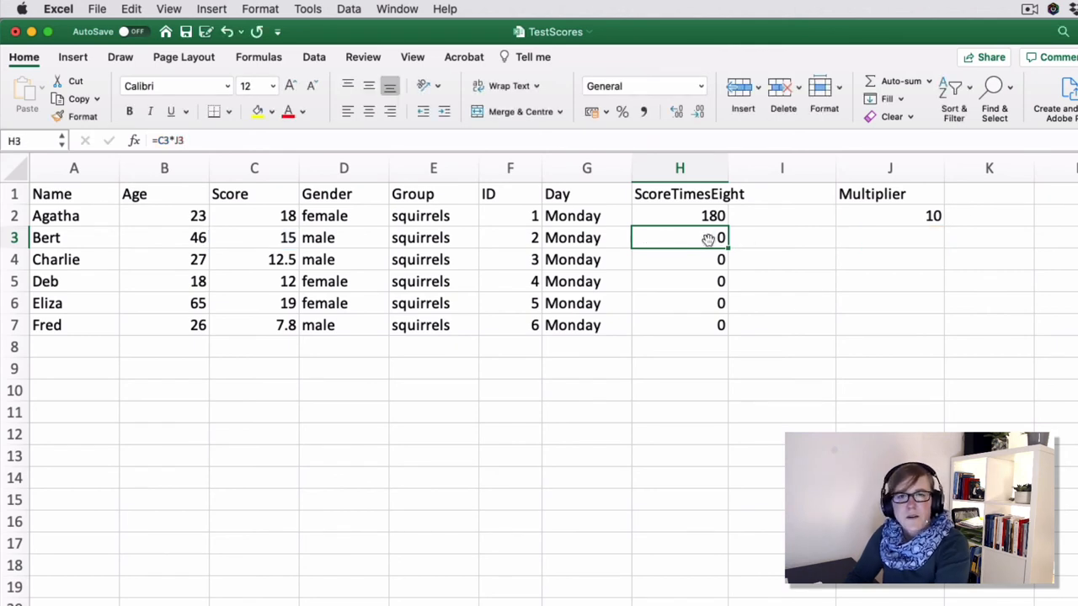
{"action": "mouse_move", "coordinate": [707, 261]}
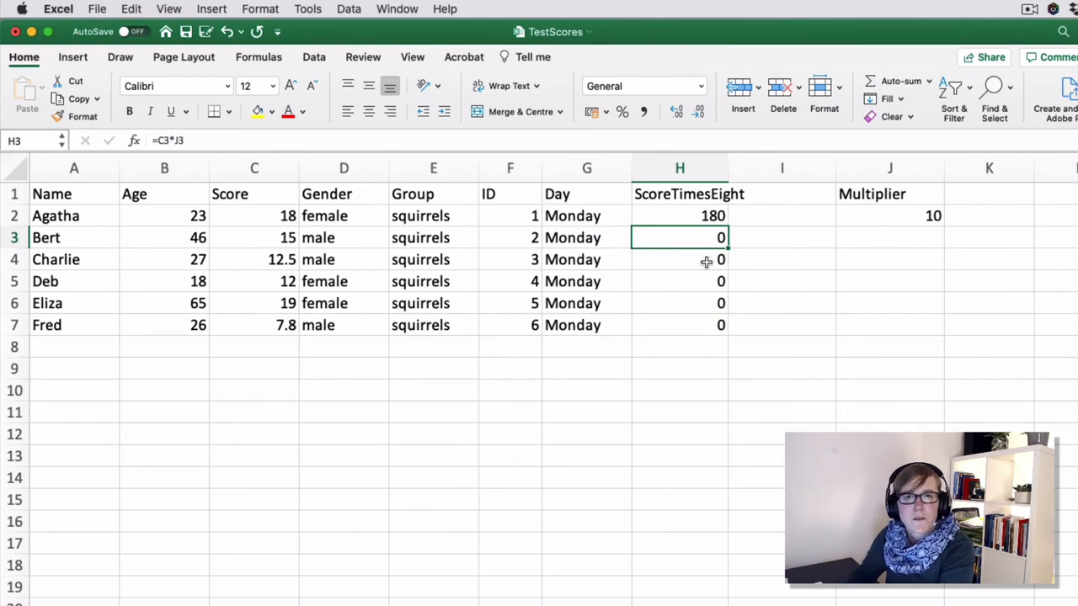
{"action": "left_click", "coordinate": [680, 215]}
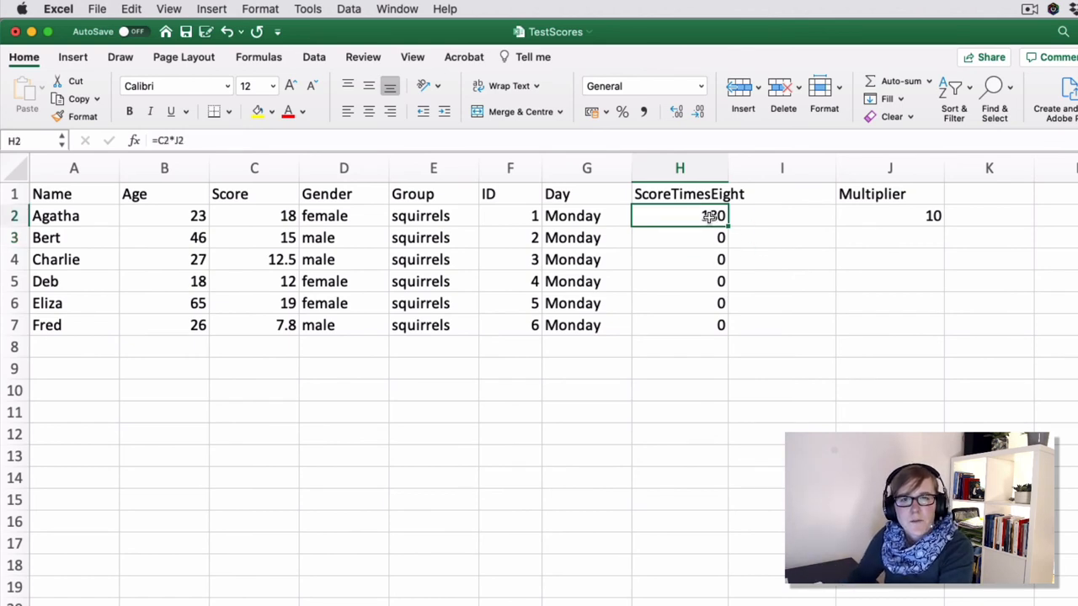
{"action": "left_click", "coordinate": [890, 216]}
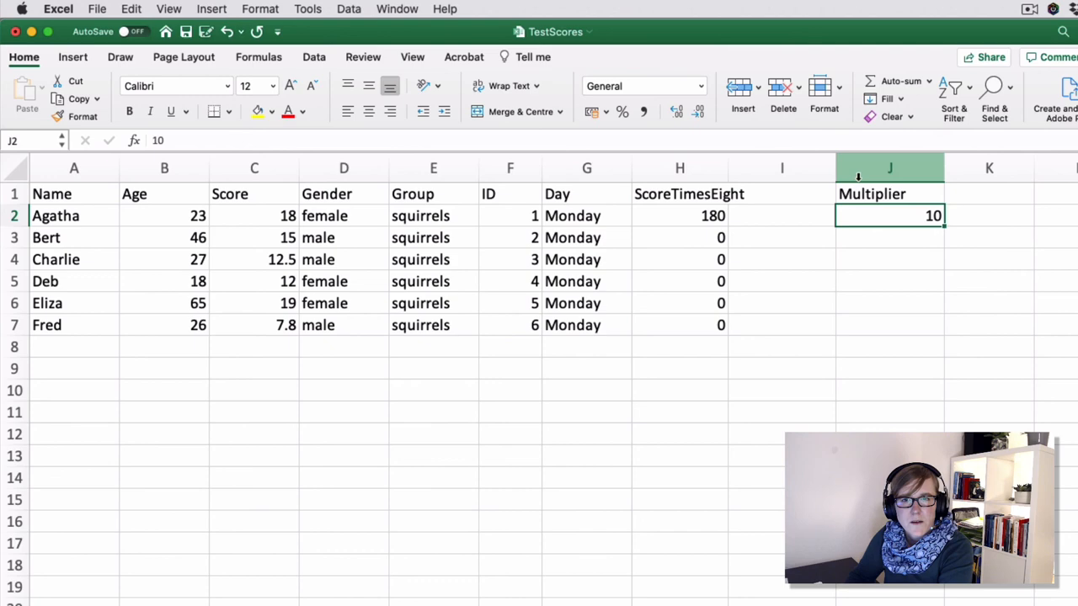
{"action": "left_click", "coordinate": [679, 237]}
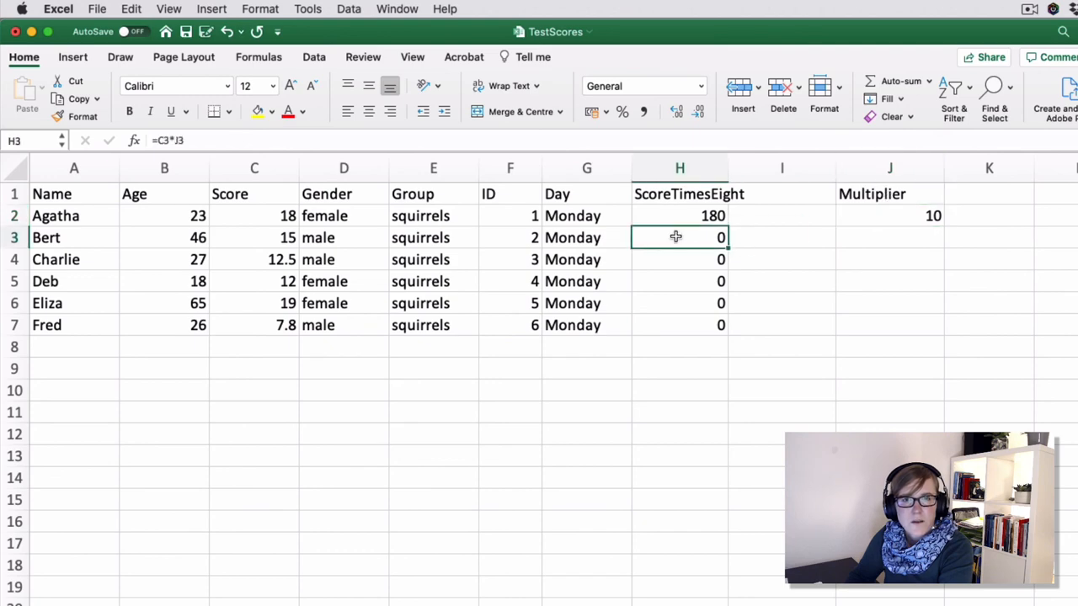
{"action": "left_click", "coordinate": [679, 215]}
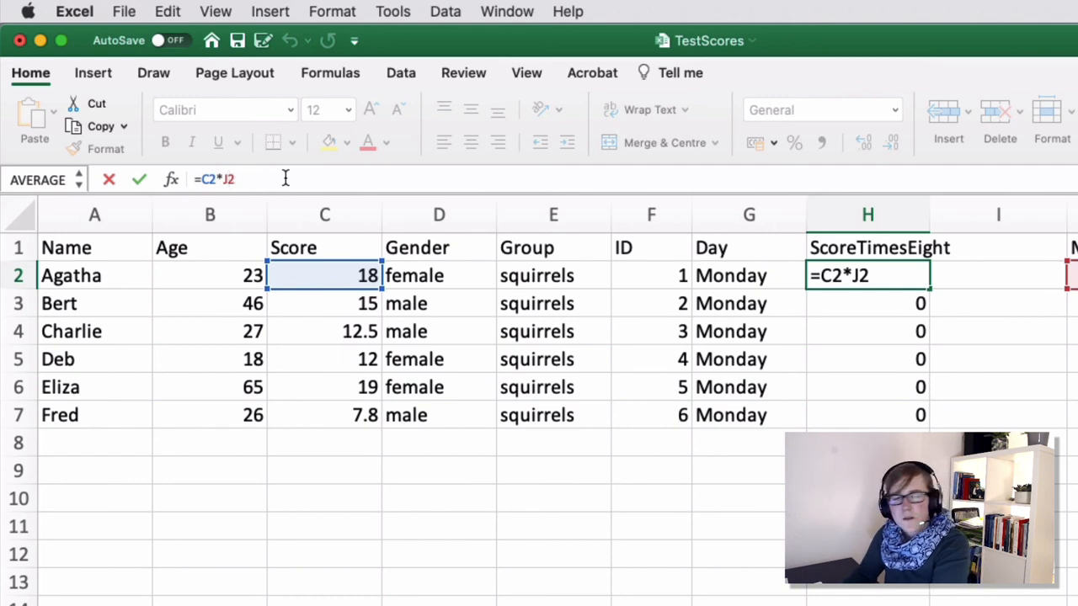
Step: Lock the Multiplier row by changing H2 to =C2*J$2, then review H2 and J2
{"action": "type", "text": "$"}
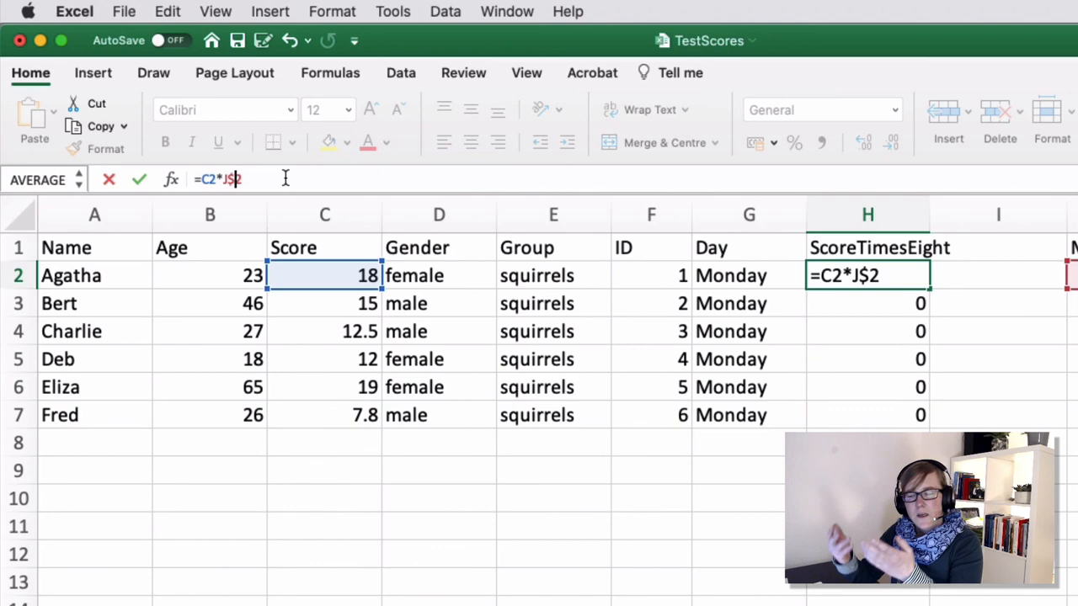
{"action": "key", "text": "Return"}
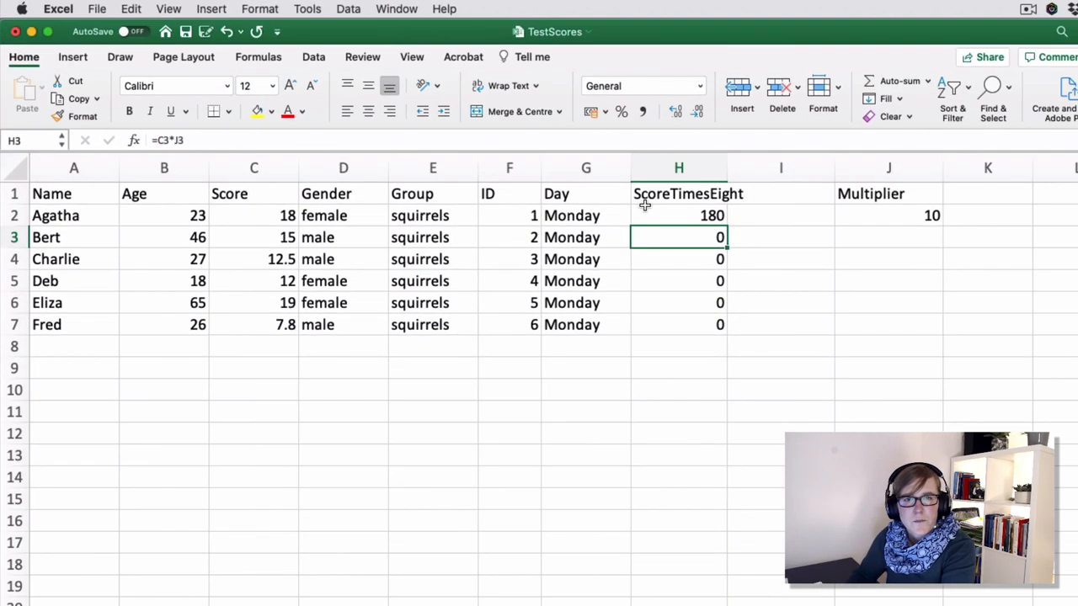
{"action": "left_click", "coordinate": [678, 216]}
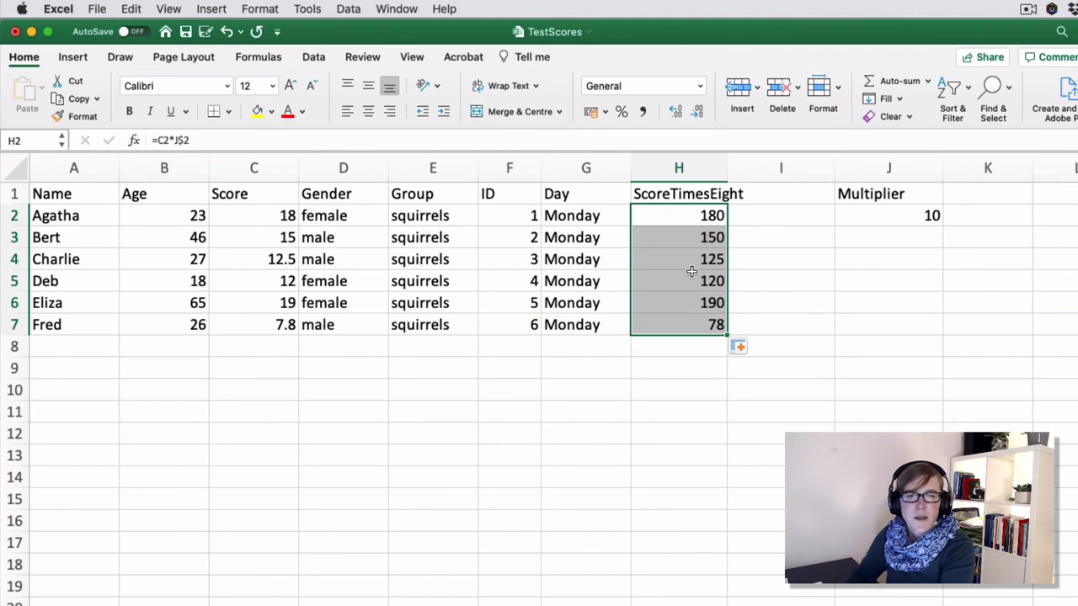
{"action": "left_click", "coordinate": [888, 216]}
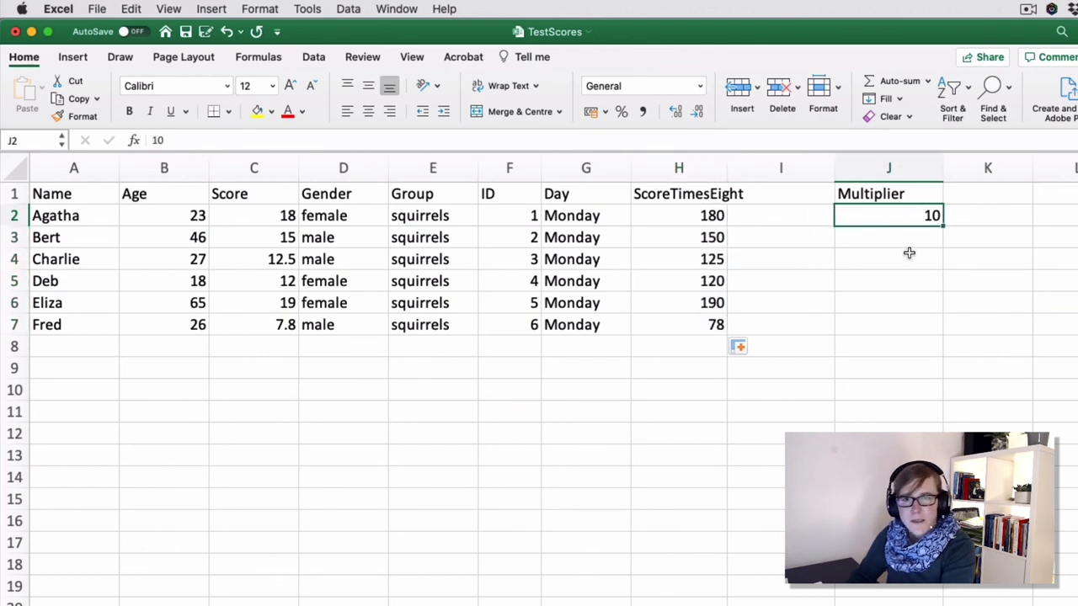